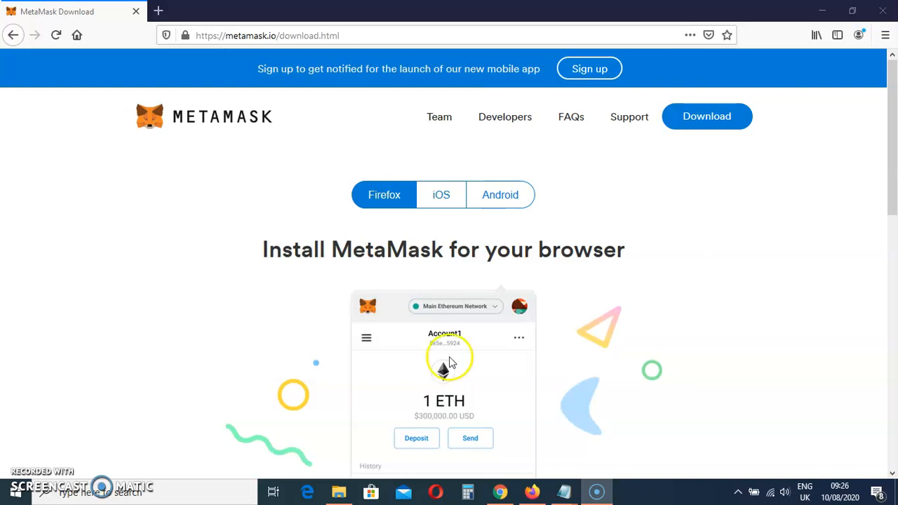
{"action": "mouse_move", "coordinate": [265, 85]}
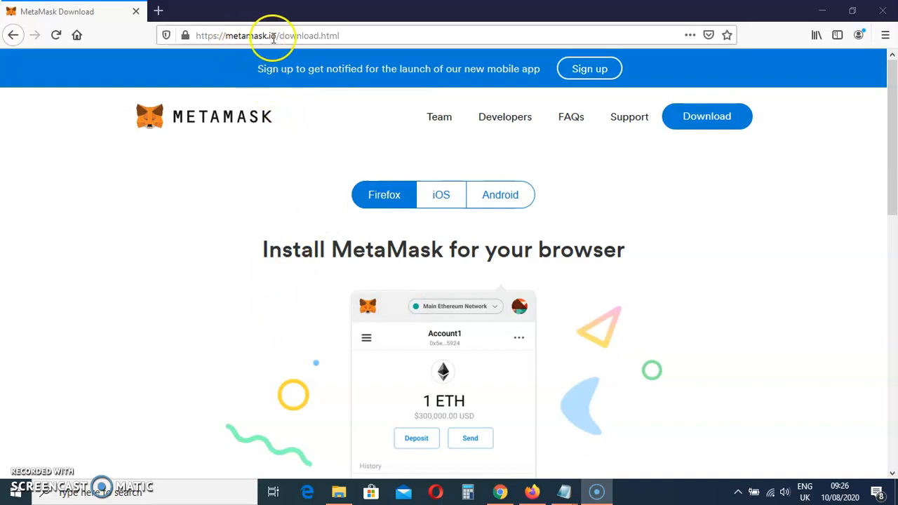
{"action": "mouse_move", "coordinate": [271, 95]}
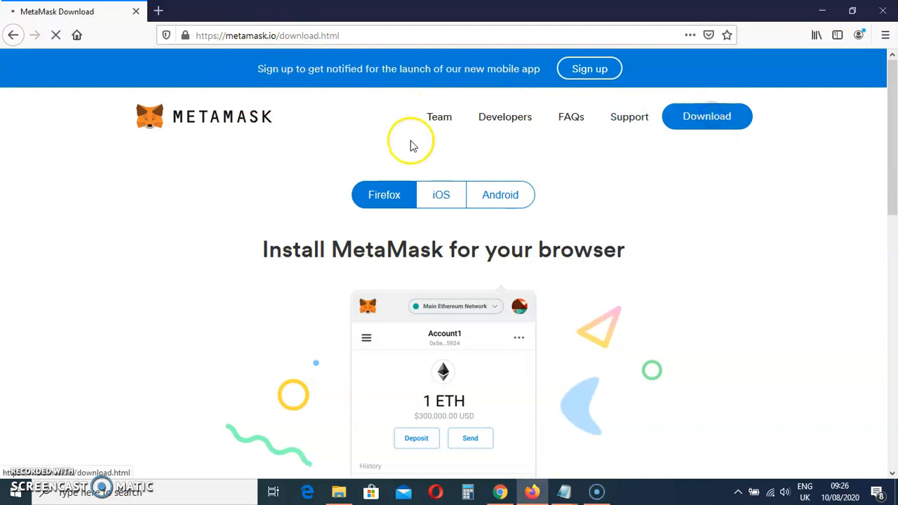
{"action": "mouse_move", "coordinate": [544, 286]}
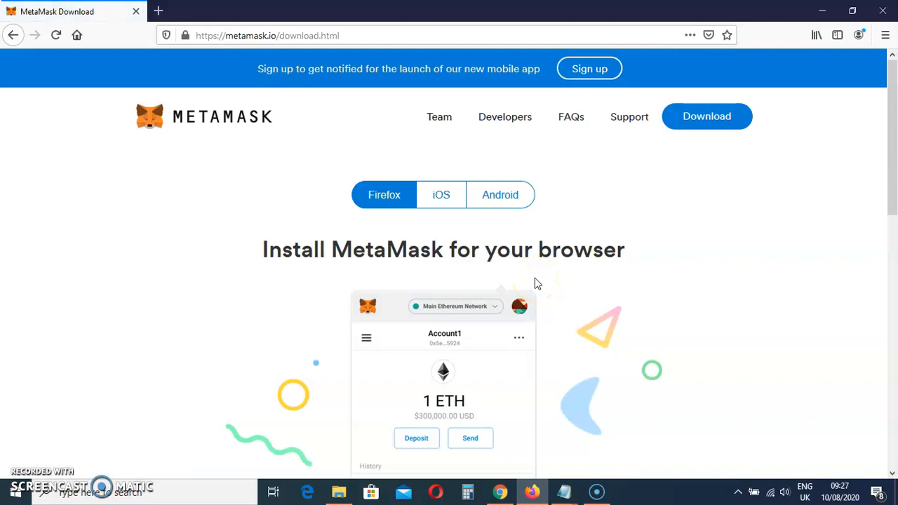
{"action": "mouse_move", "coordinate": [242, 58]}
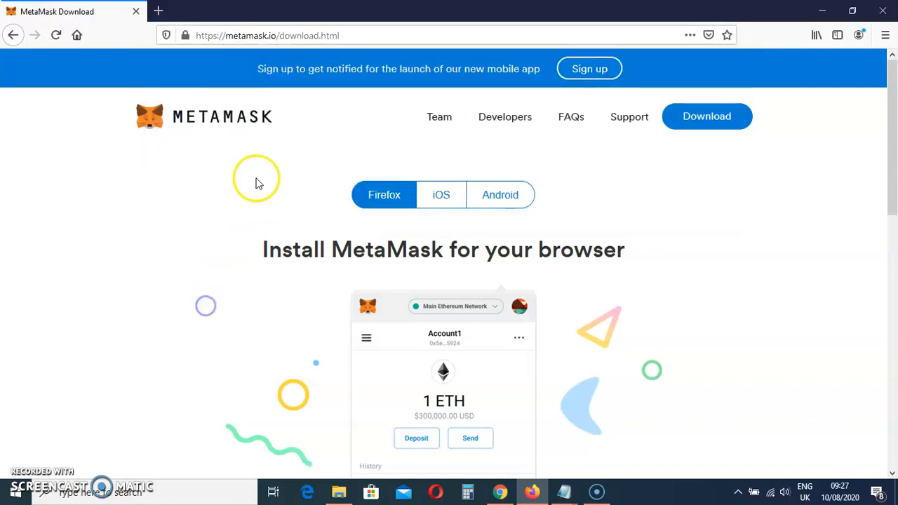
{"action": "mouse_move", "coordinate": [714, 123]}
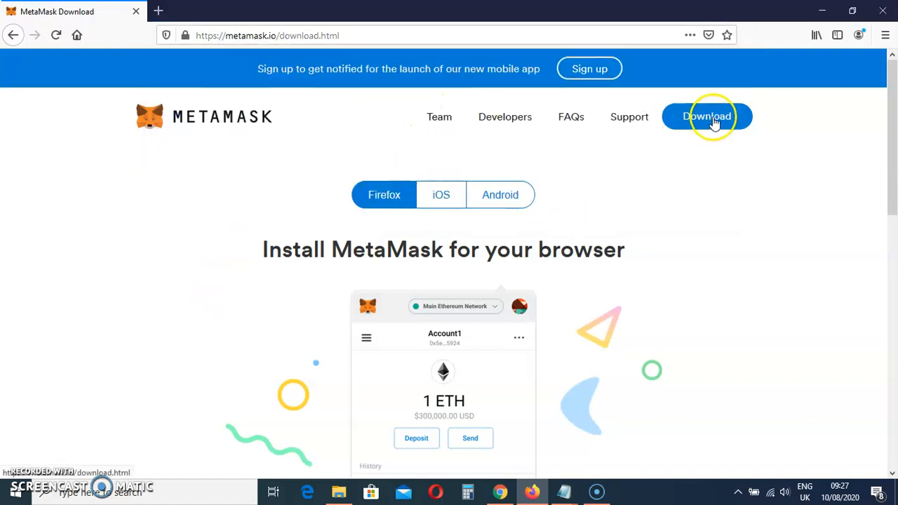
Open MetaMask's Firefox Add-ons listing and start adding it to Firefox
{"action": "scroll", "scroll_direction": "down", "scroll_amount": 3}
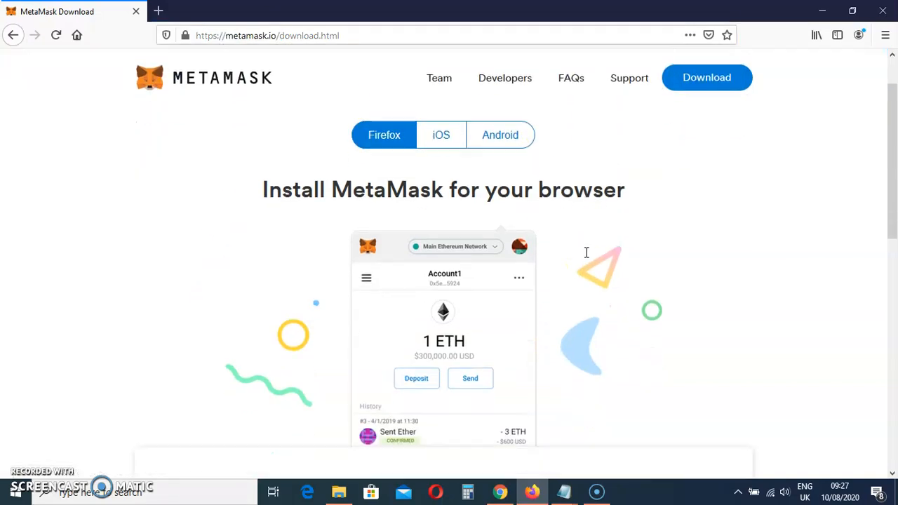
{"action": "scroll", "scroll_direction": "down", "scroll_amount": 3}
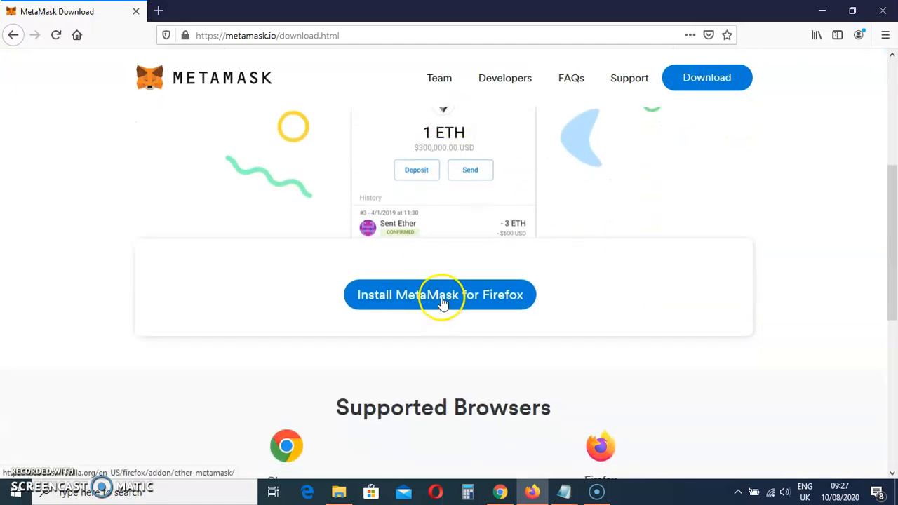
{"action": "left_click", "coordinate": [440, 294]}
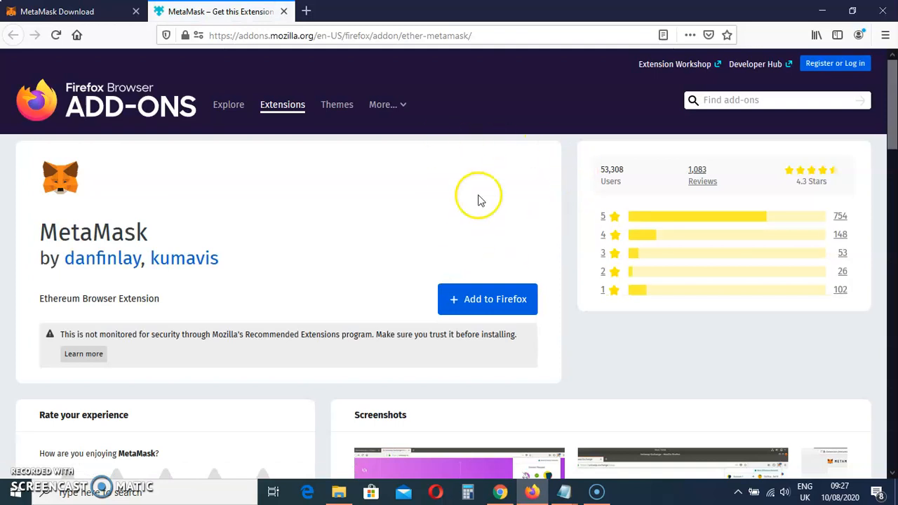
{"action": "mouse_move", "coordinate": [502, 167]}
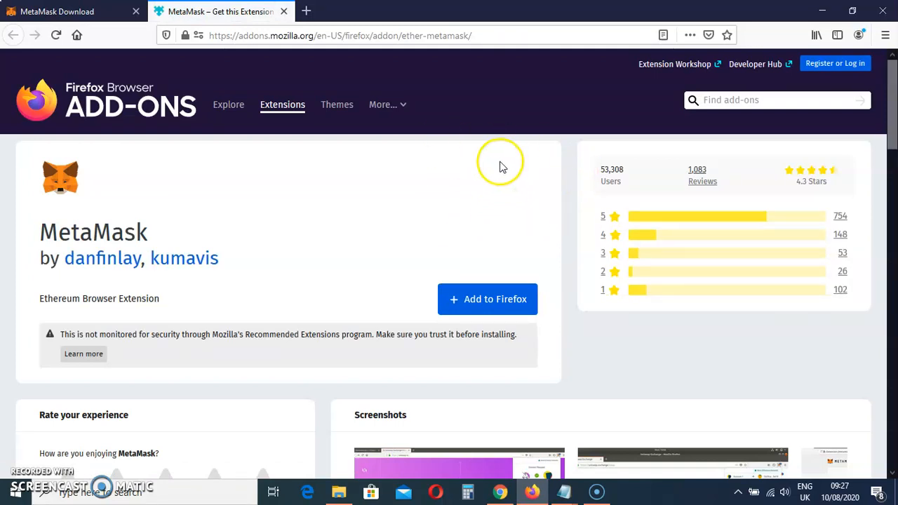
{"action": "mouse_move", "coordinate": [498, 303]}
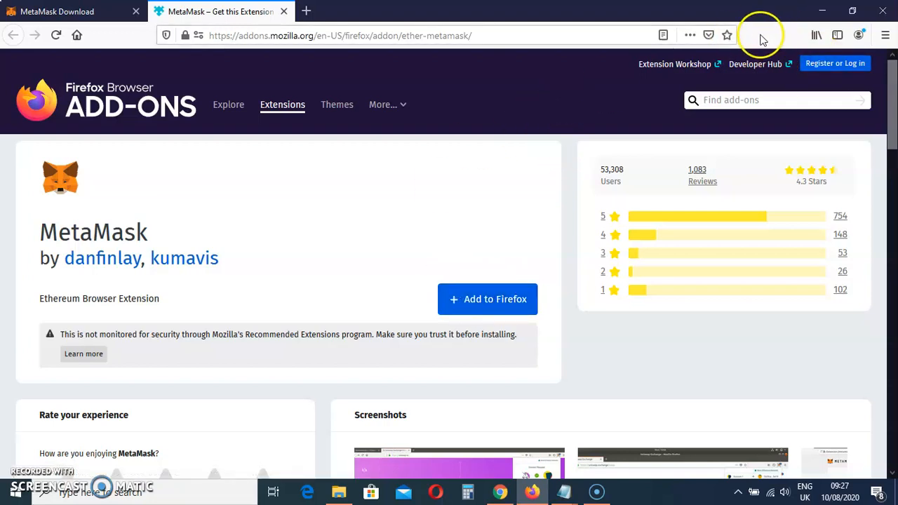
{"action": "mouse_move", "coordinate": [495, 304]}
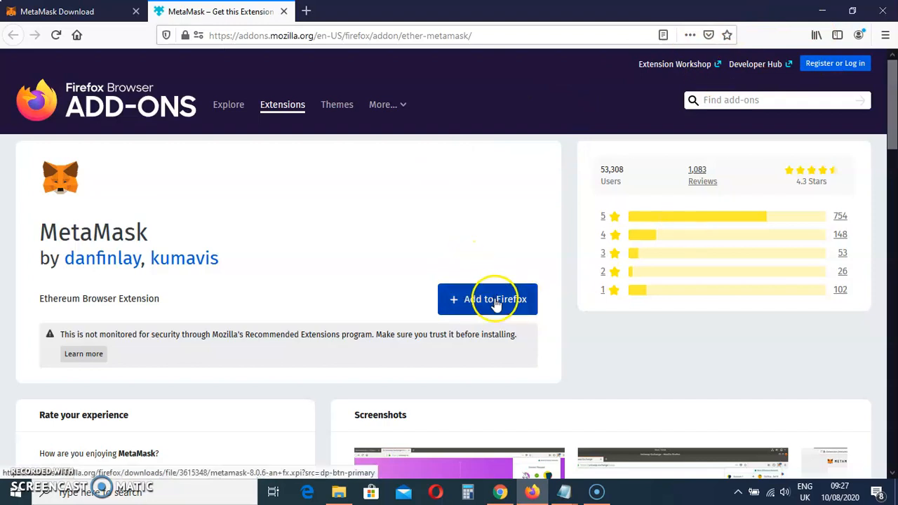
{"action": "left_click", "coordinate": [488, 299]}
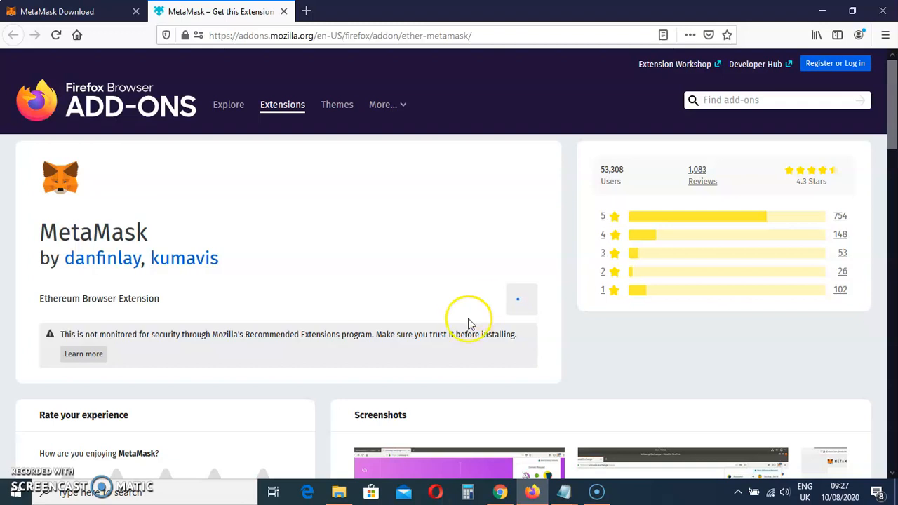
{"action": "mouse_move", "coordinate": [307, 326]}
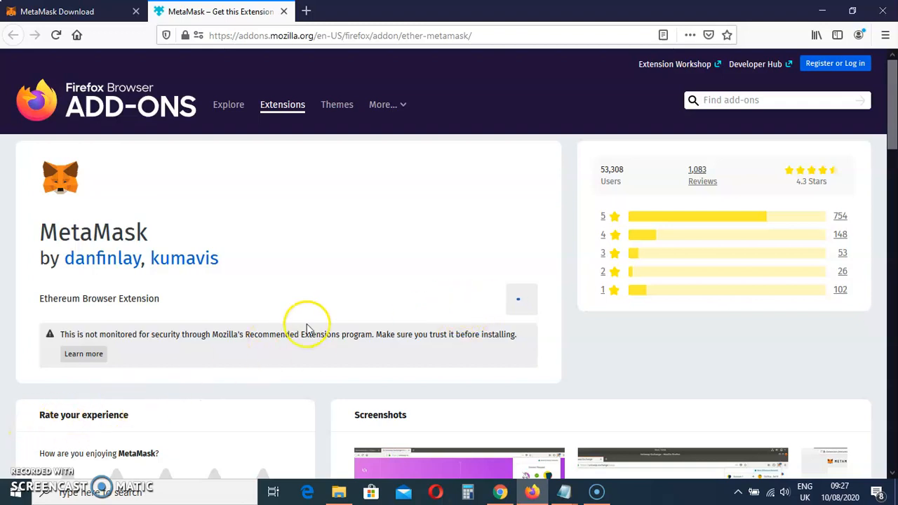
{"action": "scroll", "scroll_direction": "down", "scroll_amount": 3}
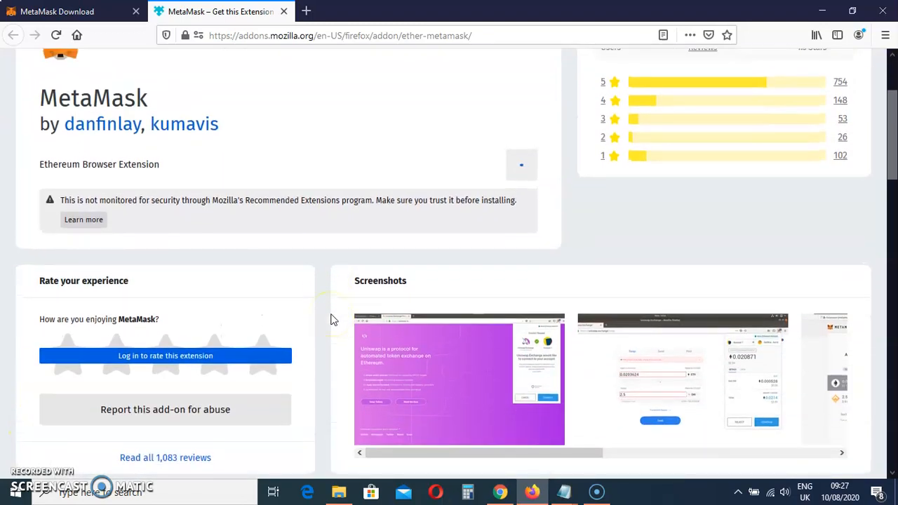
{"action": "scroll", "scroll_direction": "down", "scroll_amount": 3}
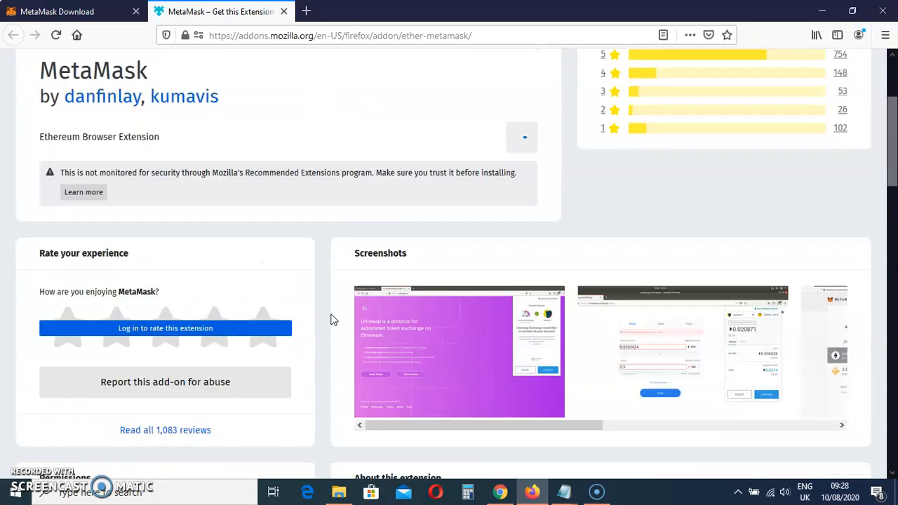
{"action": "scroll", "scroll_direction": "up", "scroll_amount": 3}
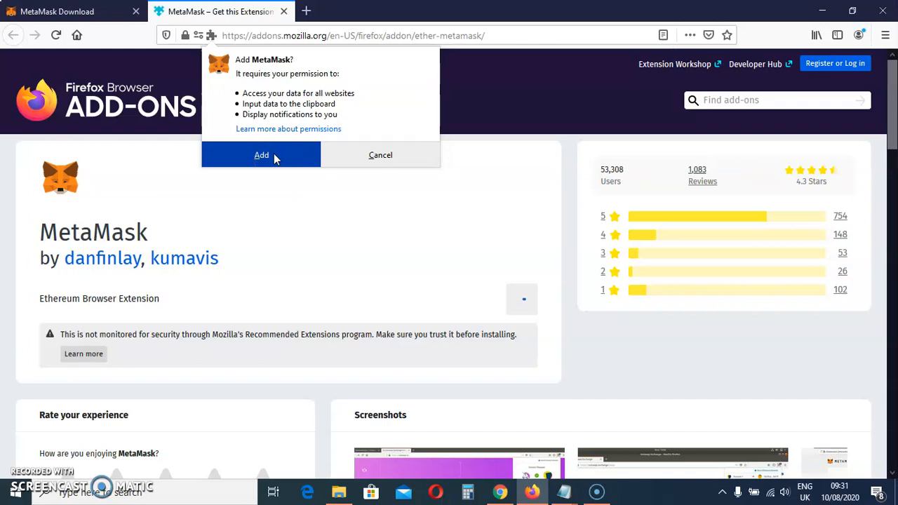
Approve MetaMask's permissions and dismiss the 'added to Firefox' notice
{"action": "left_click", "coordinate": [261, 155]}
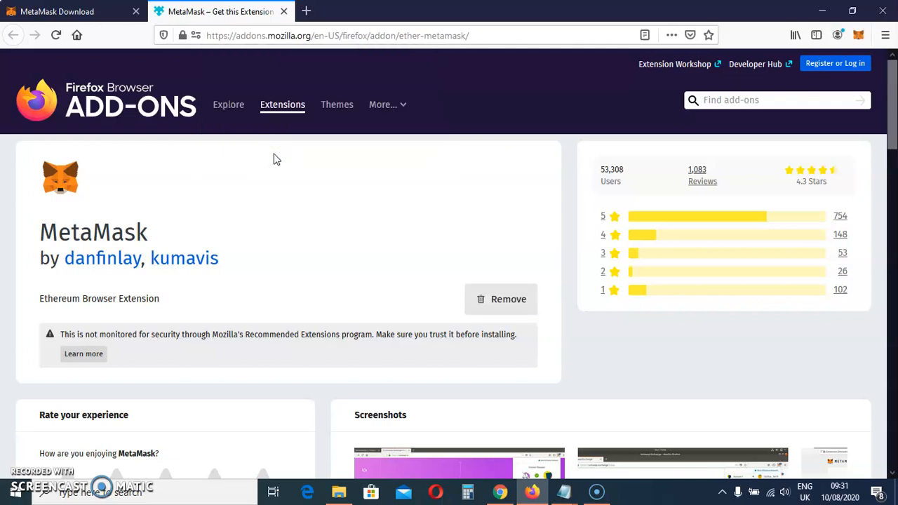
{"action": "left_click", "coordinate": [500, 299]}
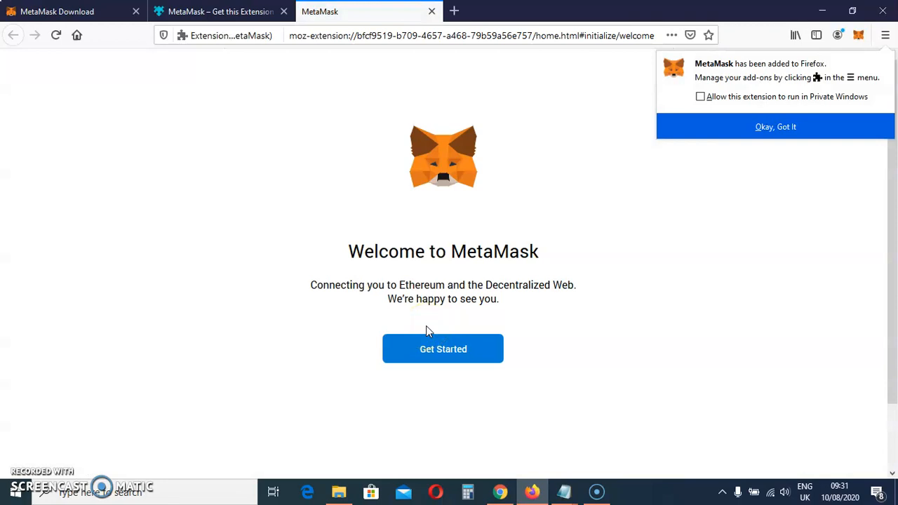
{"action": "mouse_move", "coordinate": [584, 281]}
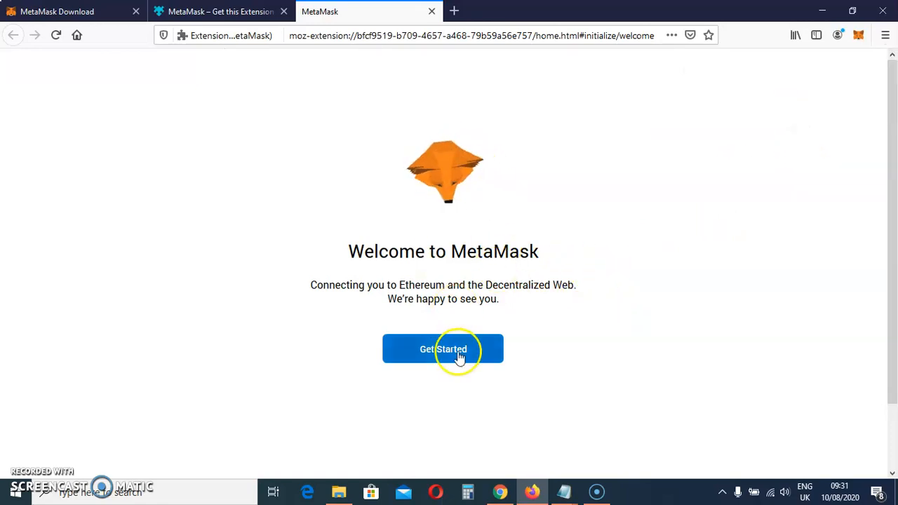
Start MetaMask setup with Get Started on the welcome screen
{"action": "left_click", "coordinate": [442, 350]}
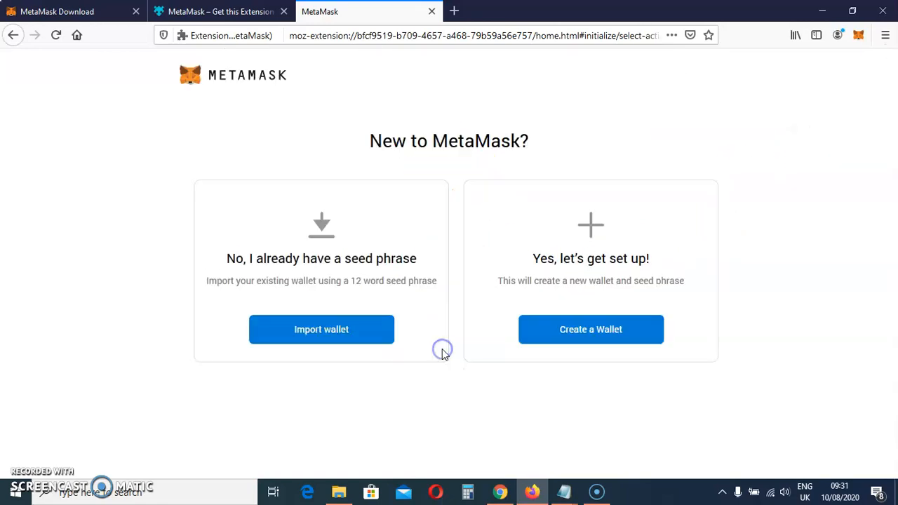
{"action": "mouse_move", "coordinate": [251, 312]}
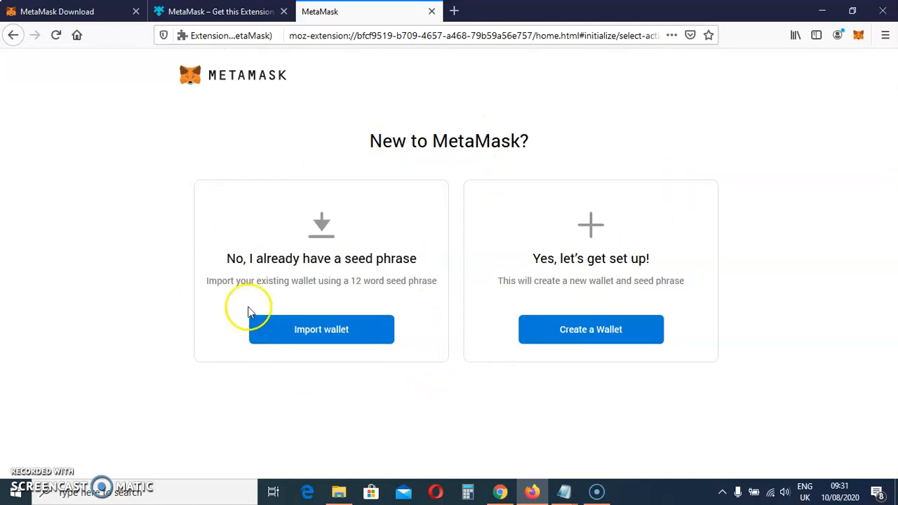
{"action": "mouse_move", "coordinate": [213, 266]}
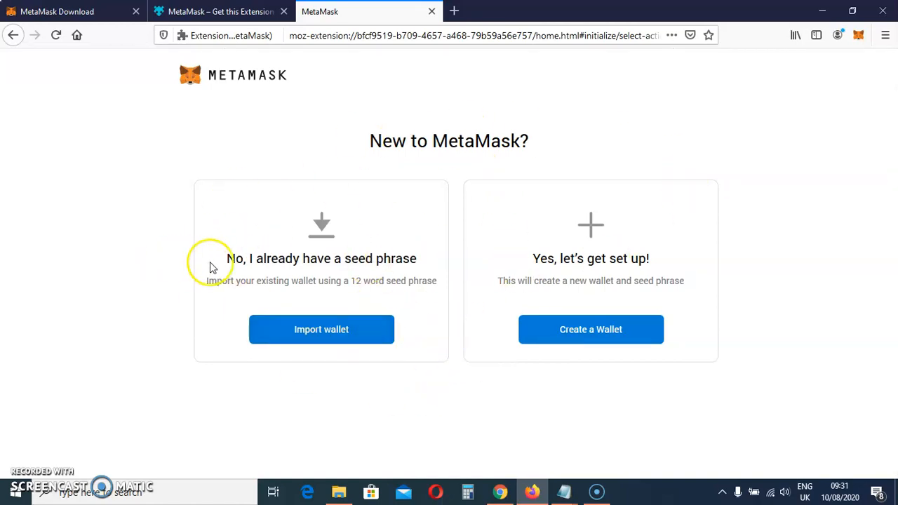
{"action": "mouse_move", "coordinate": [400, 262]}
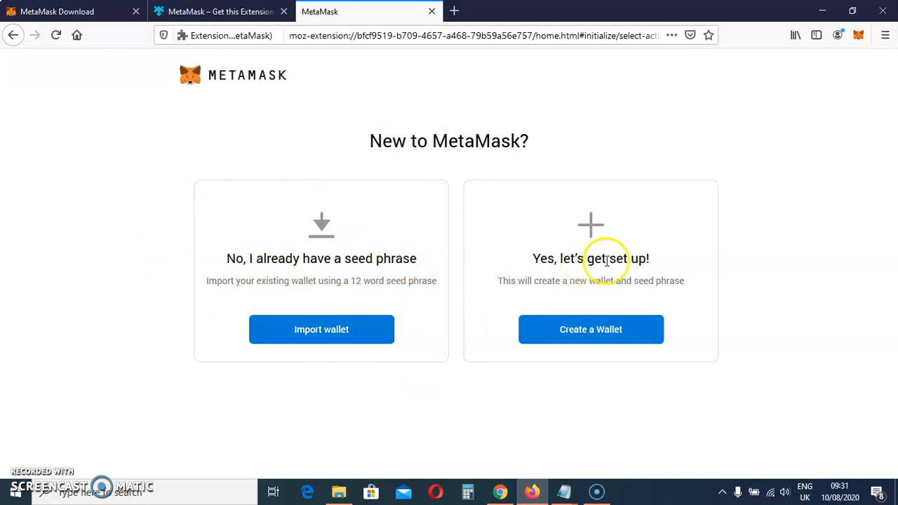
{"action": "mouse_move", "coordinate": [407, 212]}
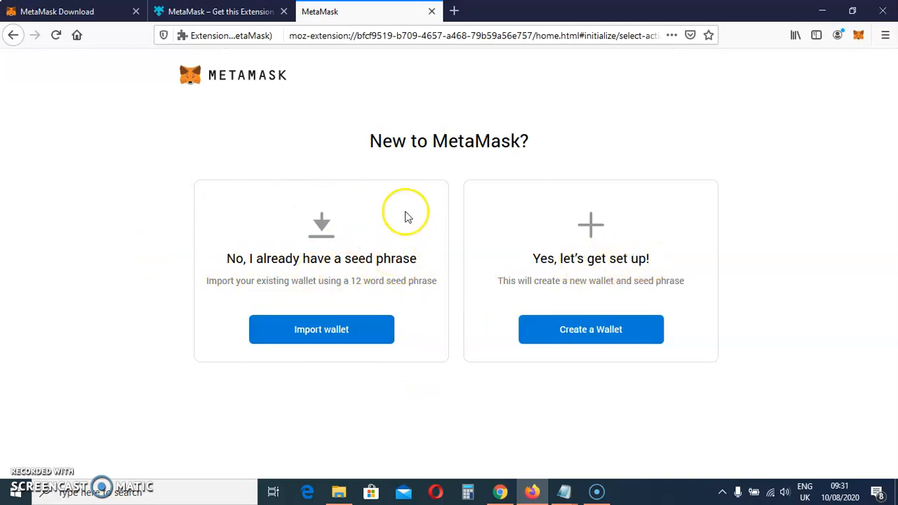
{"action": "mouse_move", "coordinate": [218, 278]}
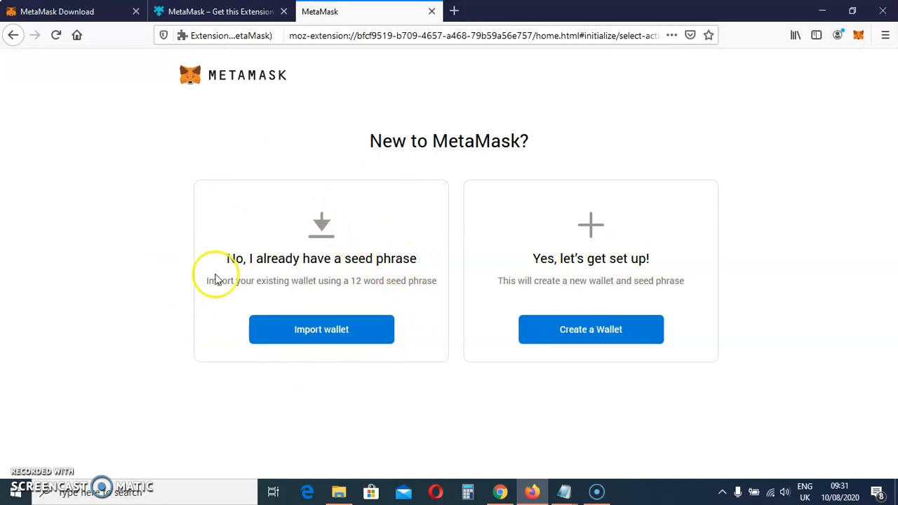
{"action": "mouse_move", "coordinate": [250, 250]}
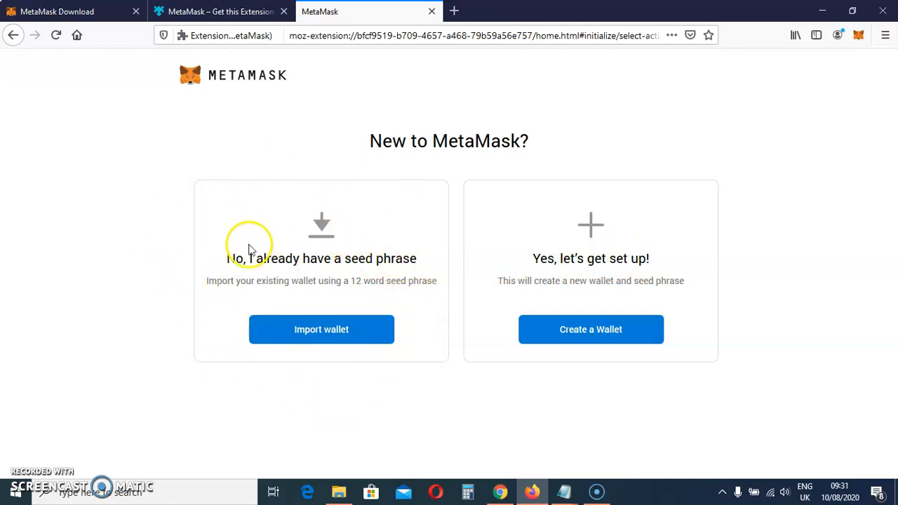
{"action": "mouse_move", "coordinate": [244, 315]}
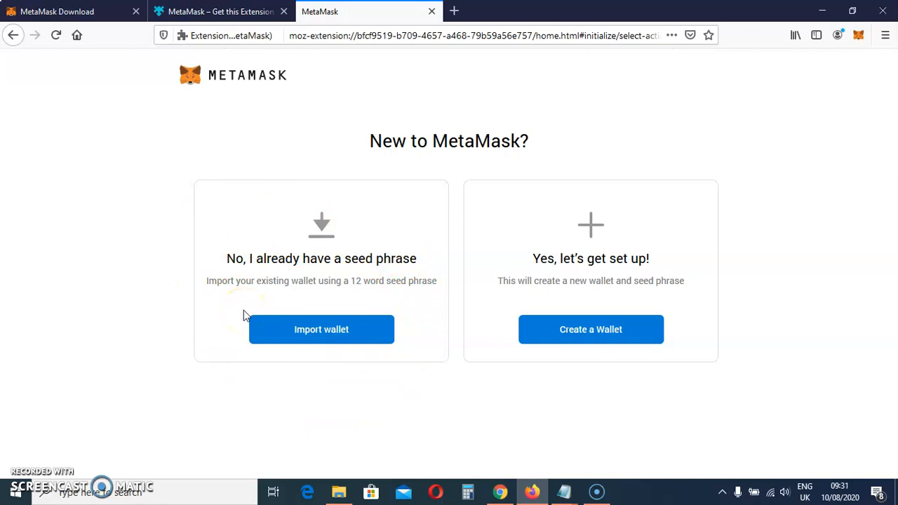
{"action": "mouse_move", "coordinate": [664, 226]}
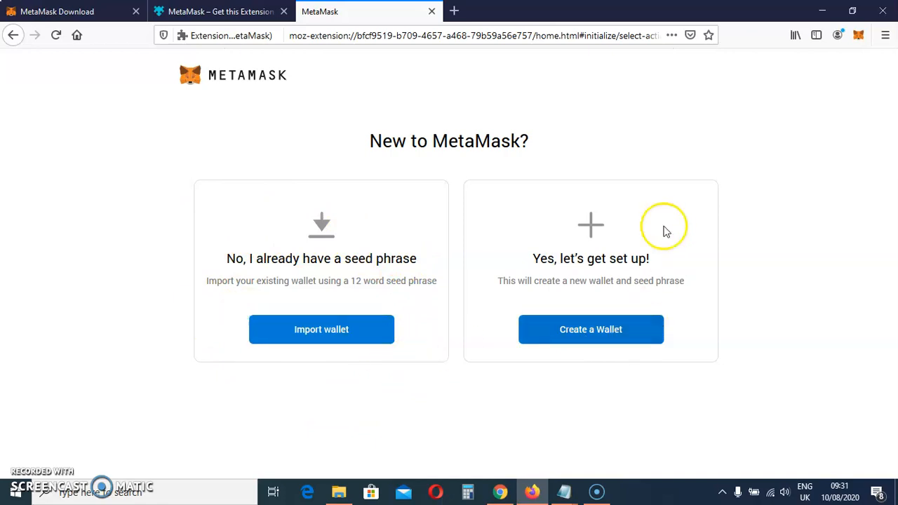
{"action": "mouse_move", "coordinate": [683, 317]}
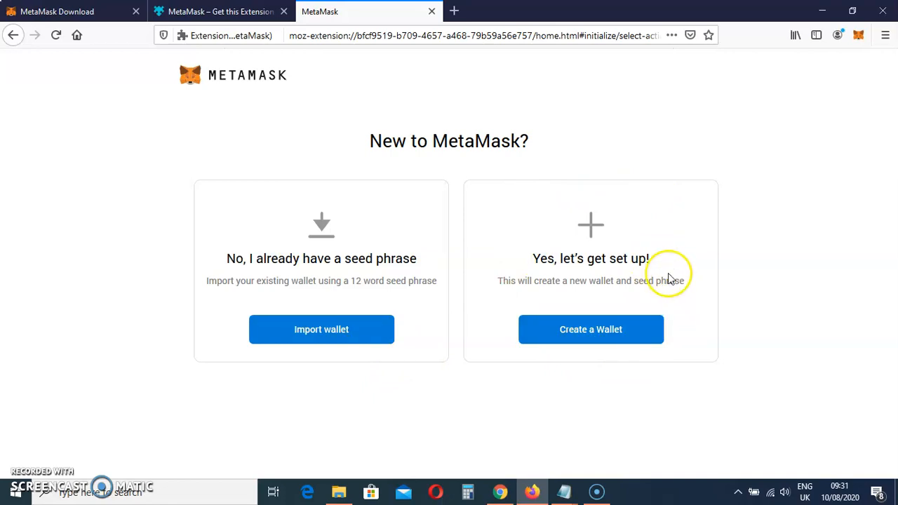
{"action": "mouse_move", "coordinate": [597, 343]}
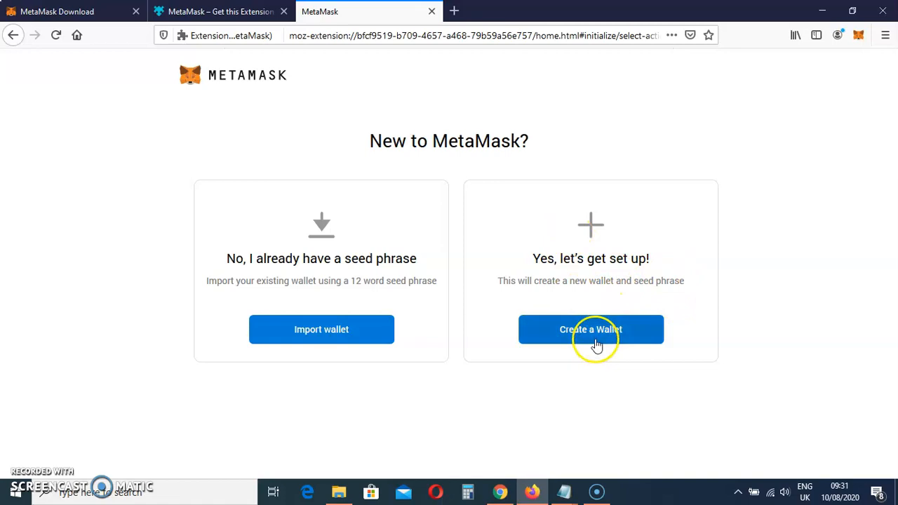
Choose 'Create a Wallet' and scroll the 'Help Us Improve MetaMask' page
{"action": "left_click", "coordinate": [590, 329]}
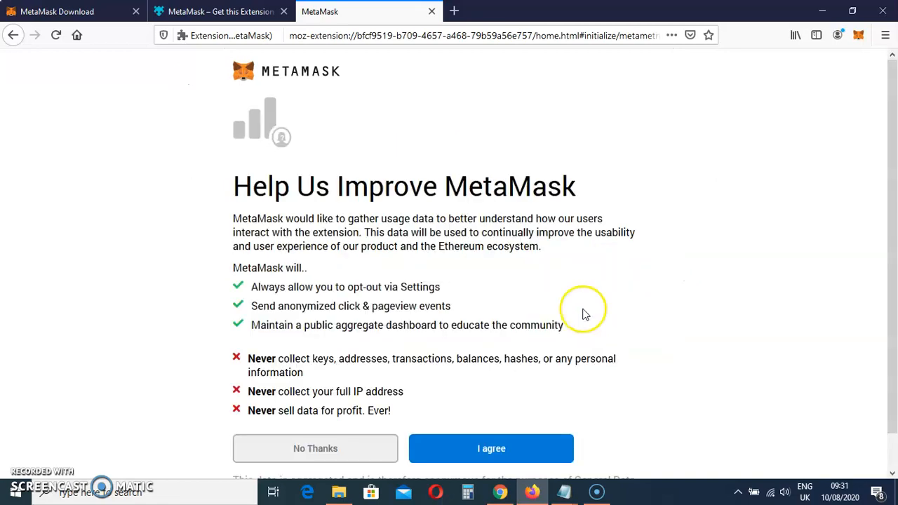
{"action": "scroll", "scroll_direction": "down", "scroll_amount": 3}
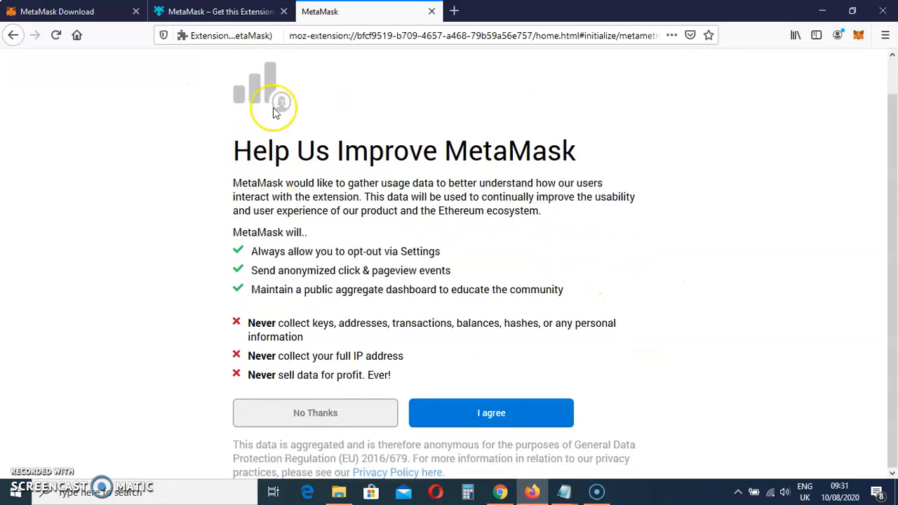
{"action": "mouse_move", "coordinate": [432, 340]}
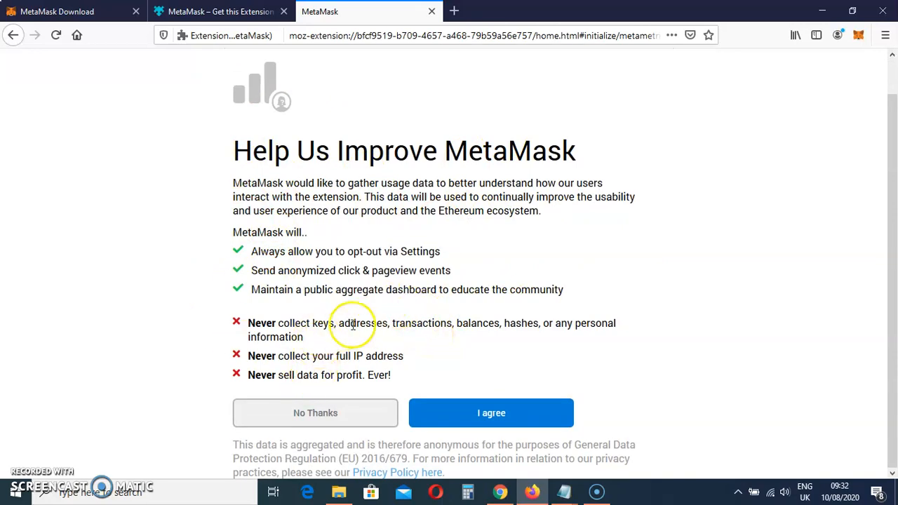
{"action": "mouse_move", "coordinate": [491, 413]}
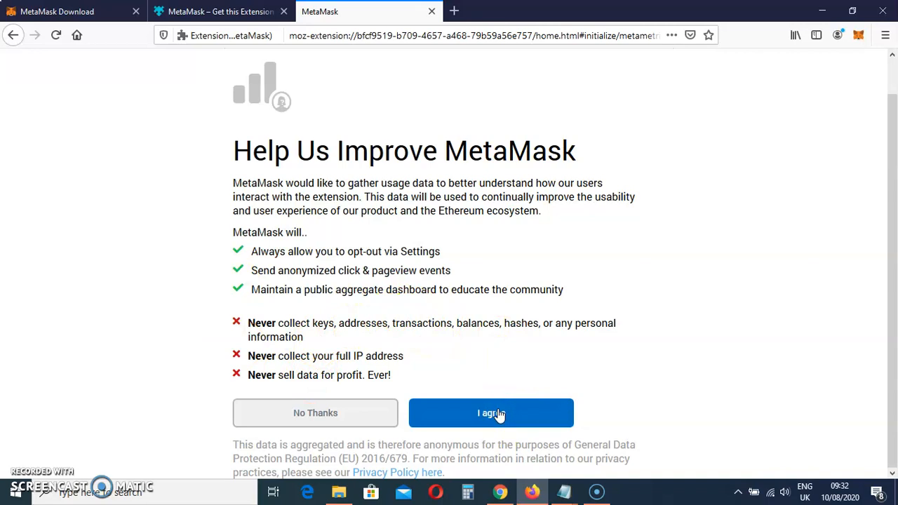
Agree to usage data, enter and confirm a wallet password, and accept the Terms of Use
{"action": "left_click", "coordinate": [491, 413]}
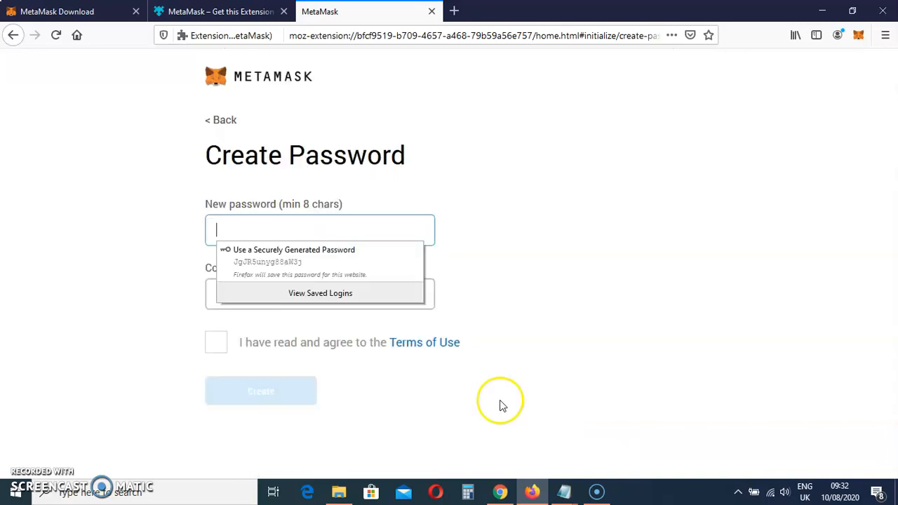
{"action": "left_click", "coordinate": [492, 159]}
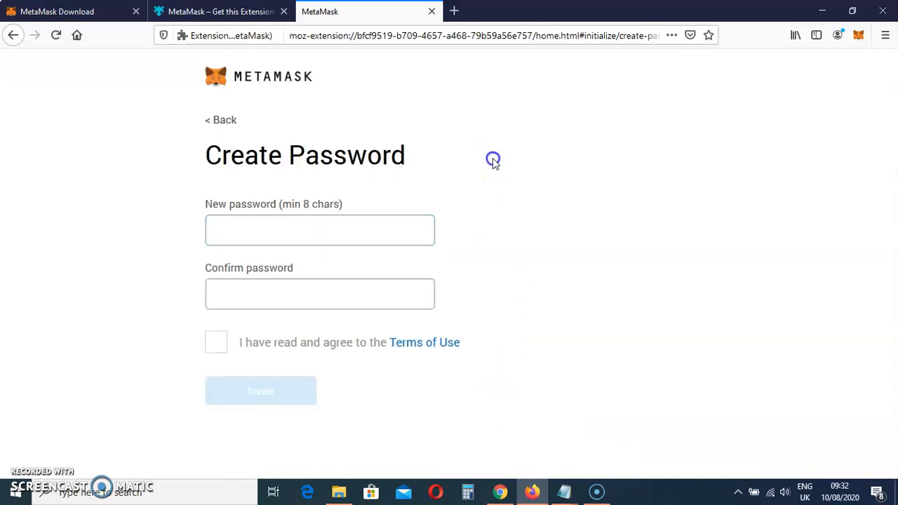
{"action": "mouse_move", "coordinate": [495, 163]}
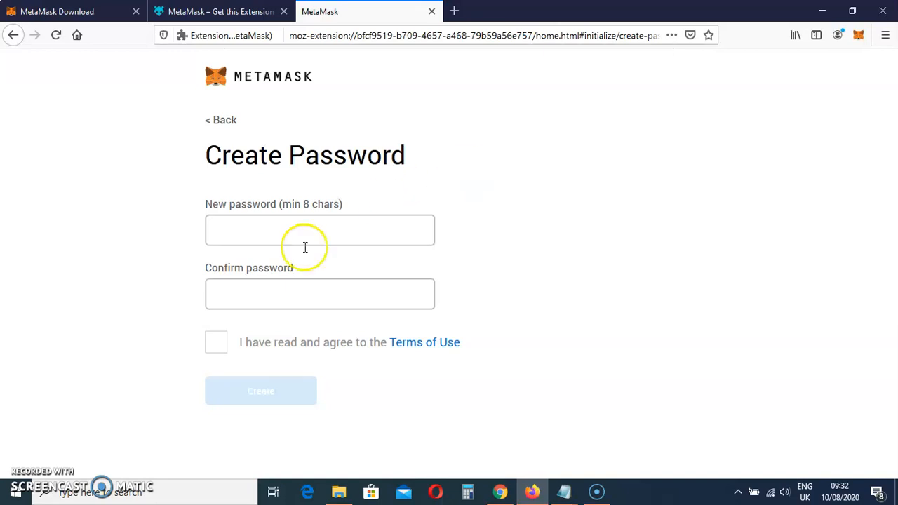
{"action": "mouse_move", "coordinate": [280, 233]}
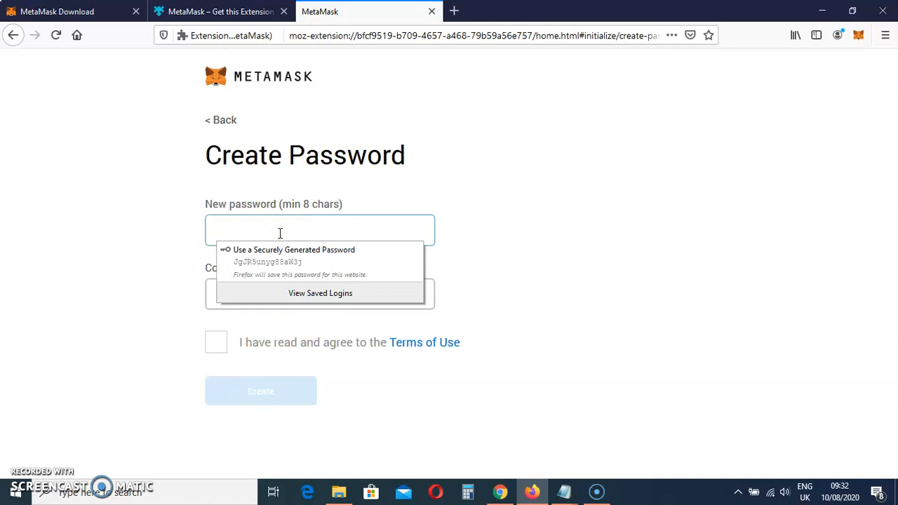
{"action": "type", "text": "*"}
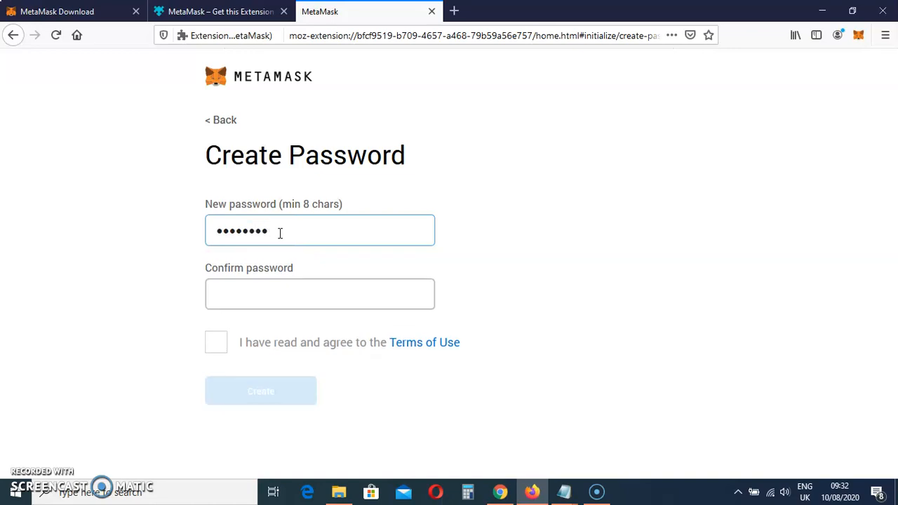
{"action": "left_click", "coordinate": [320, 294]}
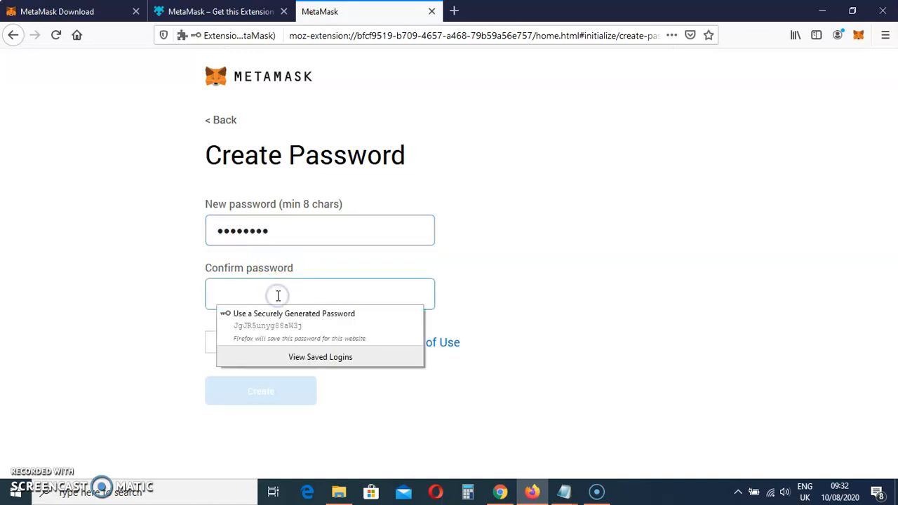
{"action": "type", "text": "••"}
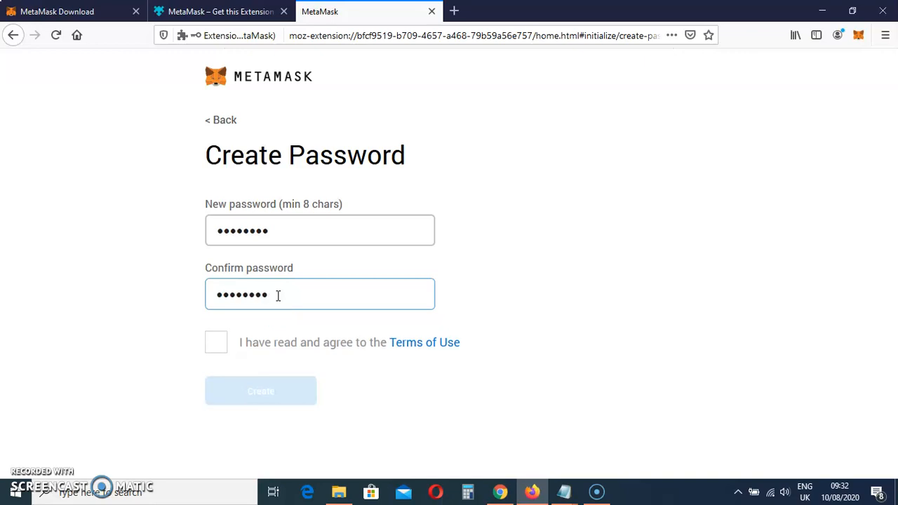
{"action": "left_click", "coordinate": [216, 342]}
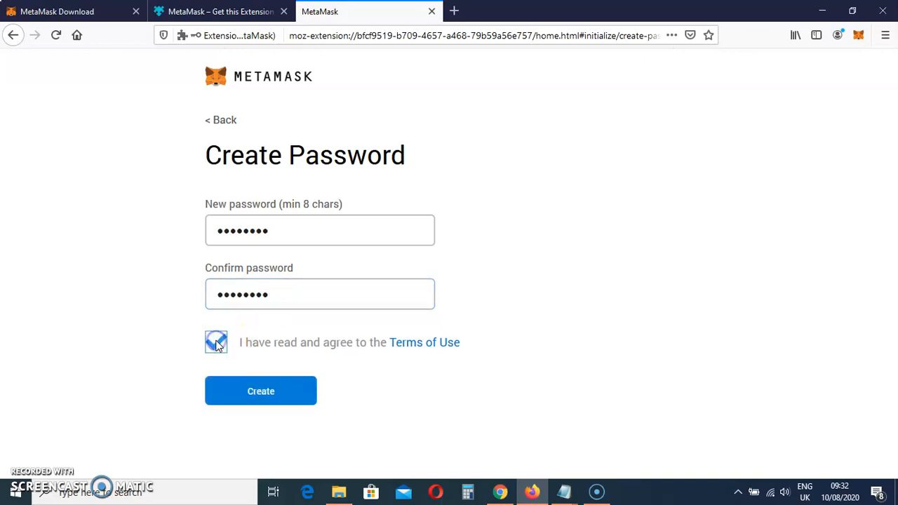
{"action": "left_click", "coordinate": [216, 342]}
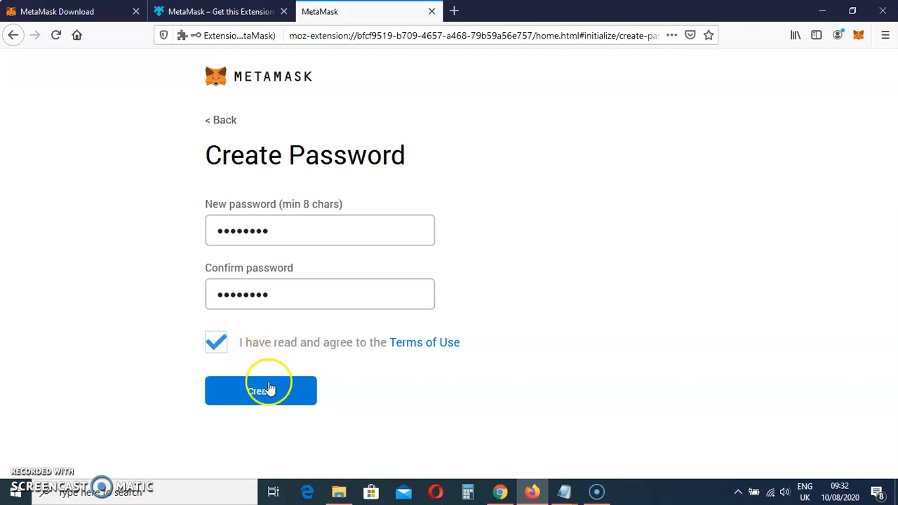
Create the wallet password and choose Don't Save in Firefox's password prompt
{"action": "left_click", "coordinate": [260, 391]}
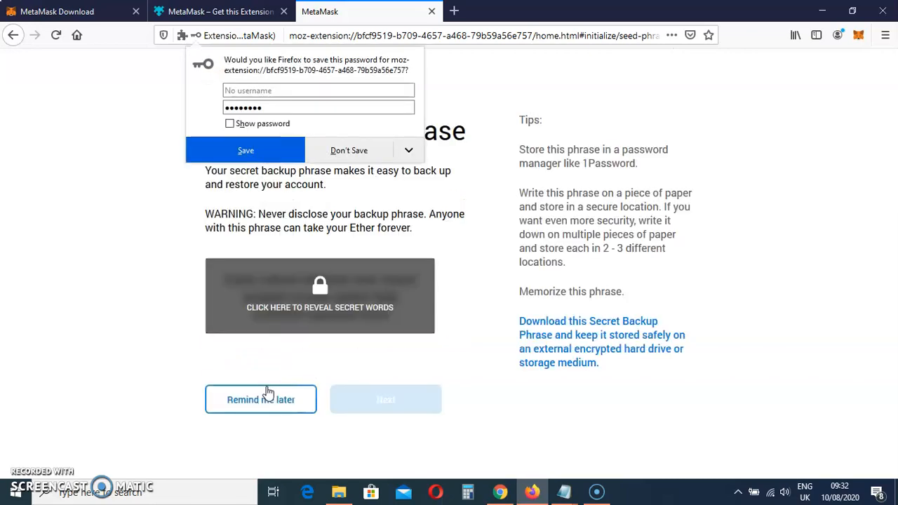
{"action": "left_click", "coordinate": [350, 150]}
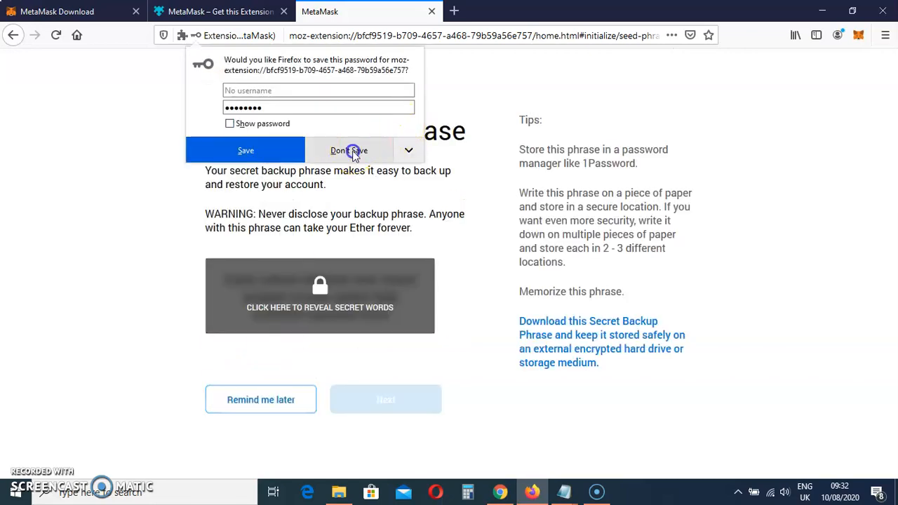
{"action": "left_click", "coordinate": [350, 150]}
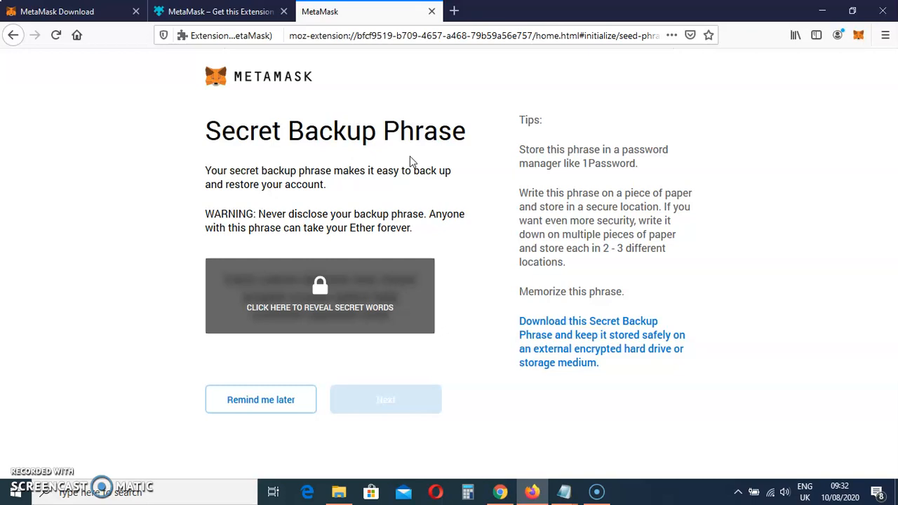
{"action": "mouse_move", "coordinate": [418, 167]}
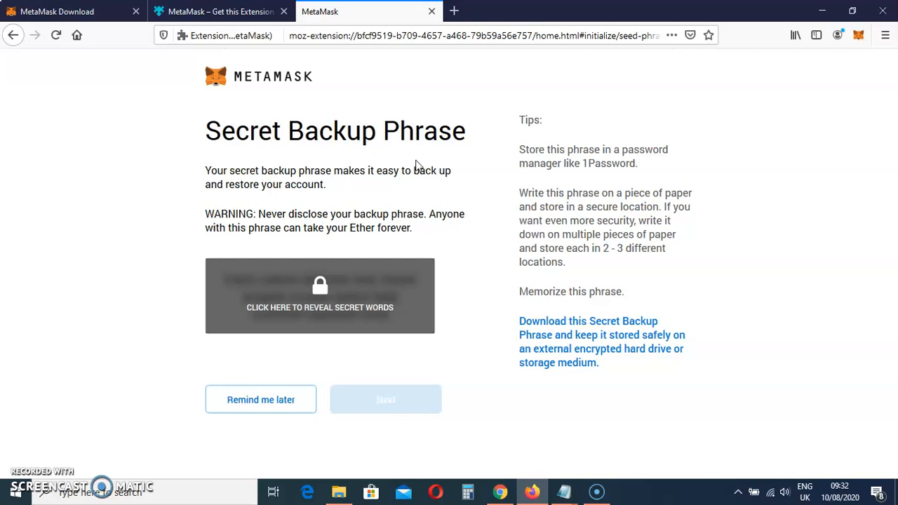
{"action": "mouse_move", "coordinate": [438, 194]}
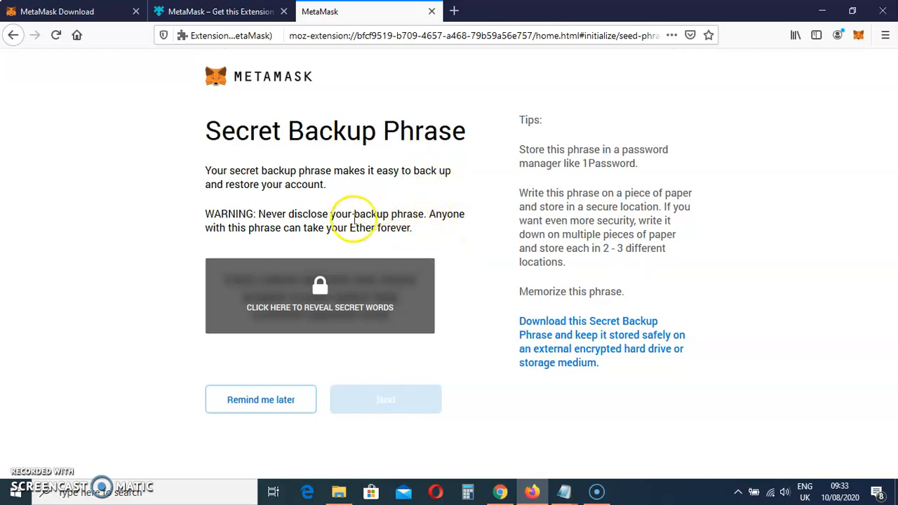
{"action": "mouse_move", "coordinate": [321, 291]}
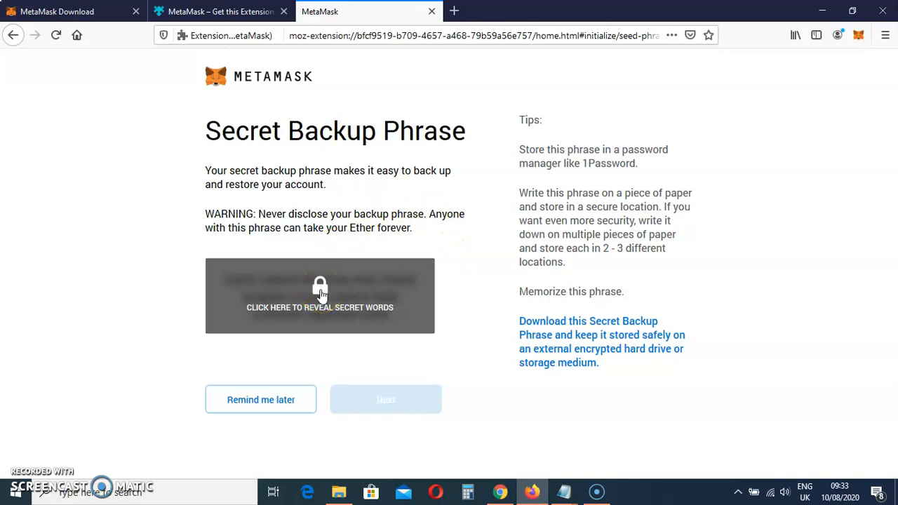
Reveal the hidden secret words on the Secret Backup Phrase page
{"action": "left_click", "coordinate": [320, 295]}
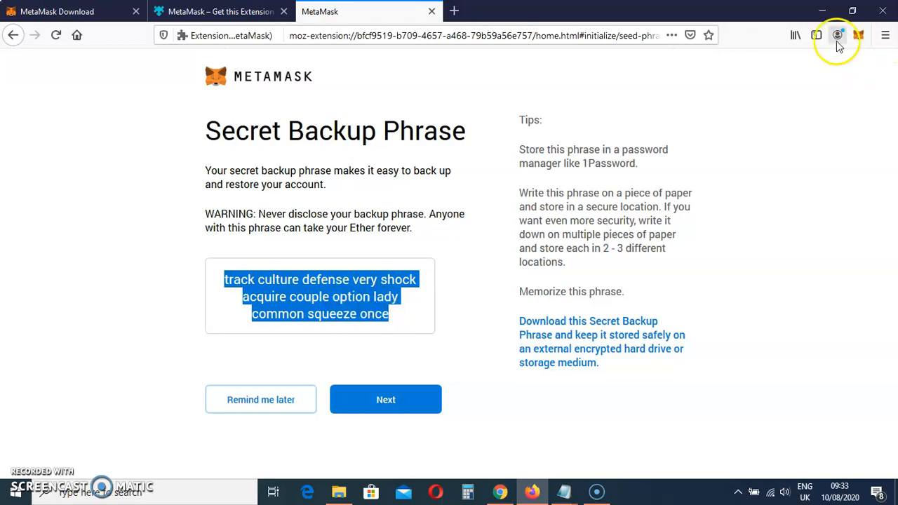
{"action": "mouse_move", "coordinate": [826, 12]}
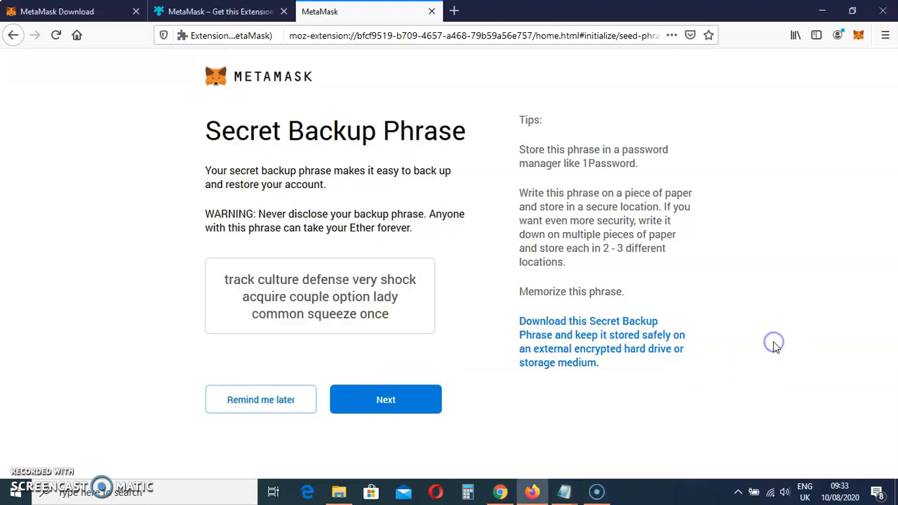
{"action": "mouse_move", "coordinate": [774, 349]}
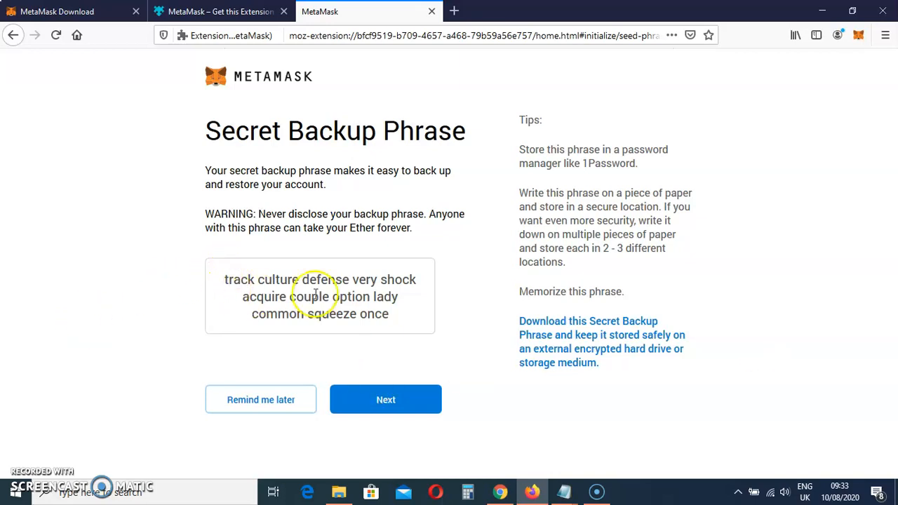
{"action": "mouse_move", "coordinate": [381, 333]}
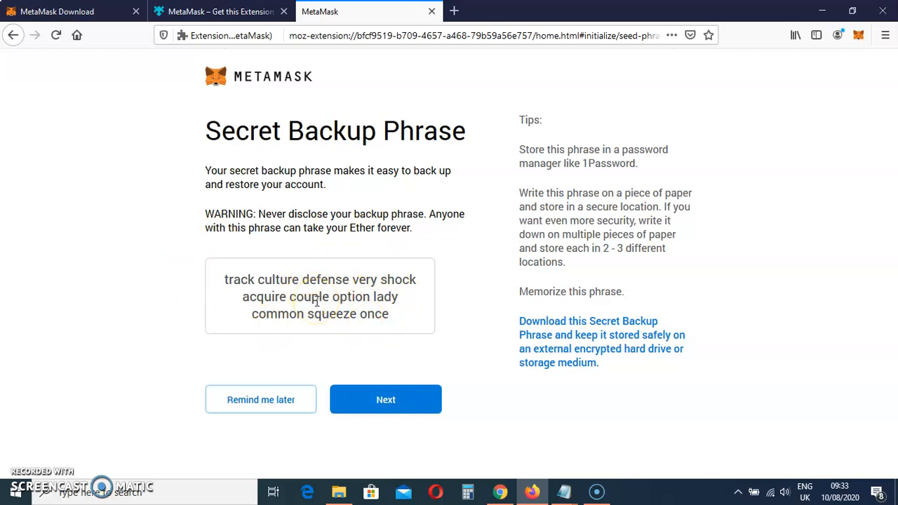
Continue to the 'Confirm your Secret Backup Phrase' page
{"action": "left_click", "coordinate": [385, 399]}
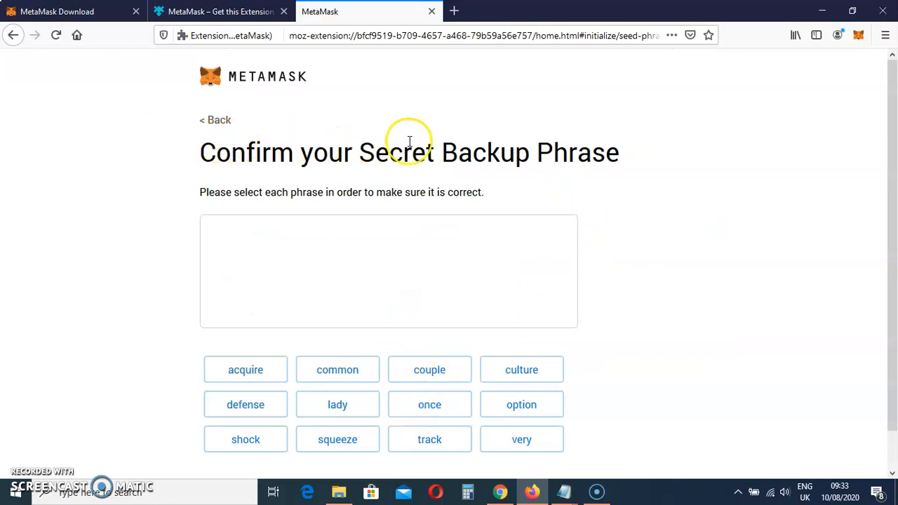
{"action": "mouse_move", "coordinate": [582, 143]}
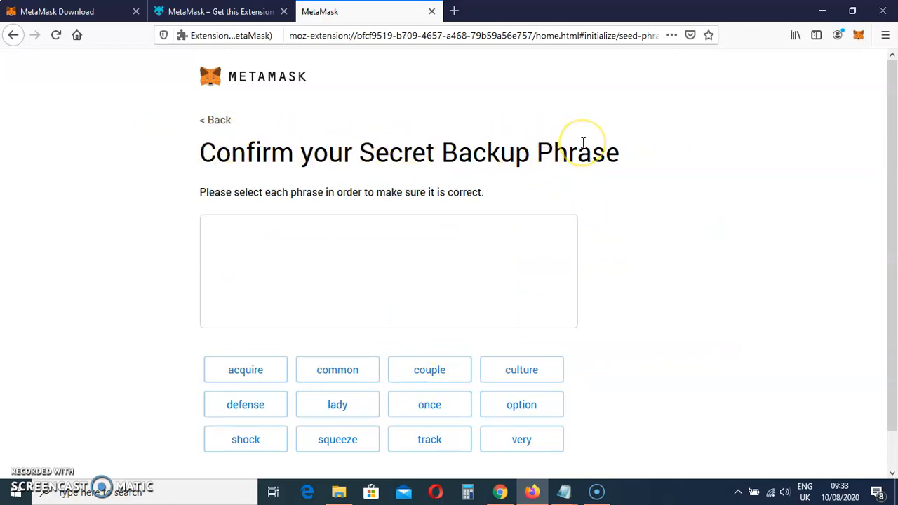
{"action": "mouse_move", "coordinate": [245, 226]}
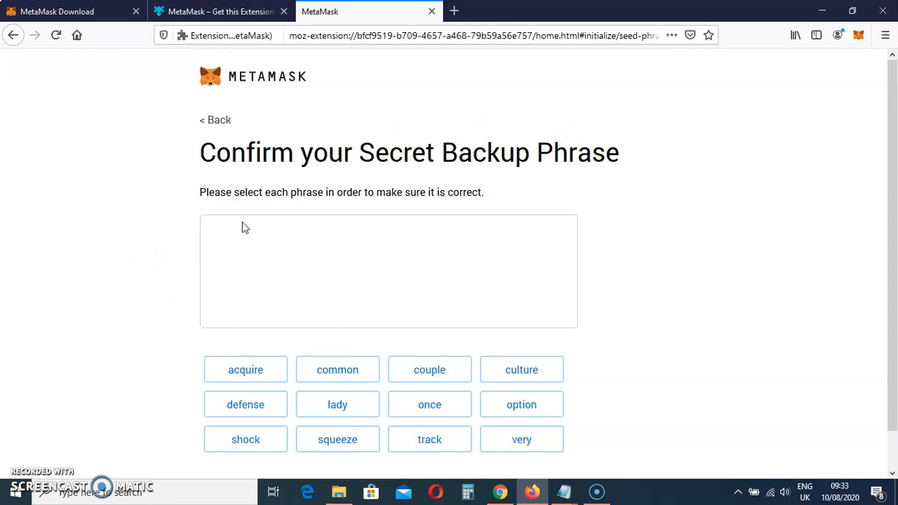
{"action": "mouse_move", "coordinate": [522, 238]}
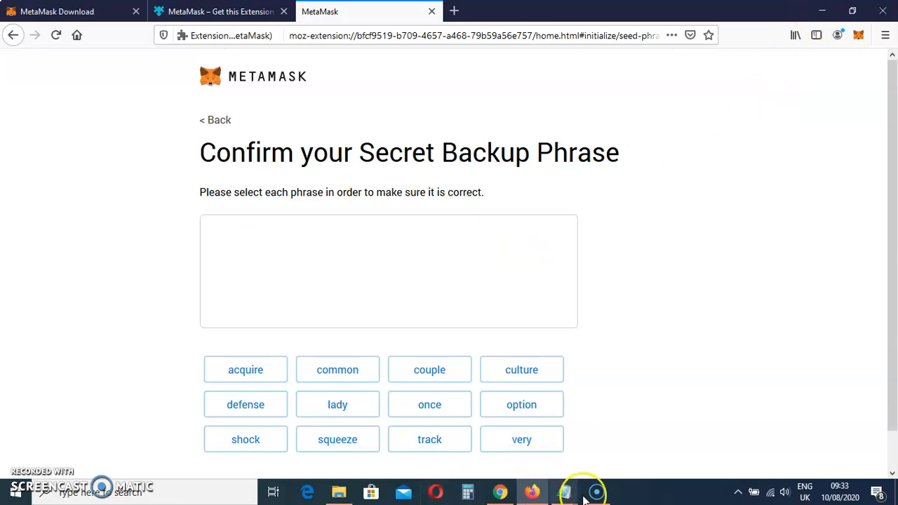
{"action": "mouse_move", "coordinate": [565, 491]}
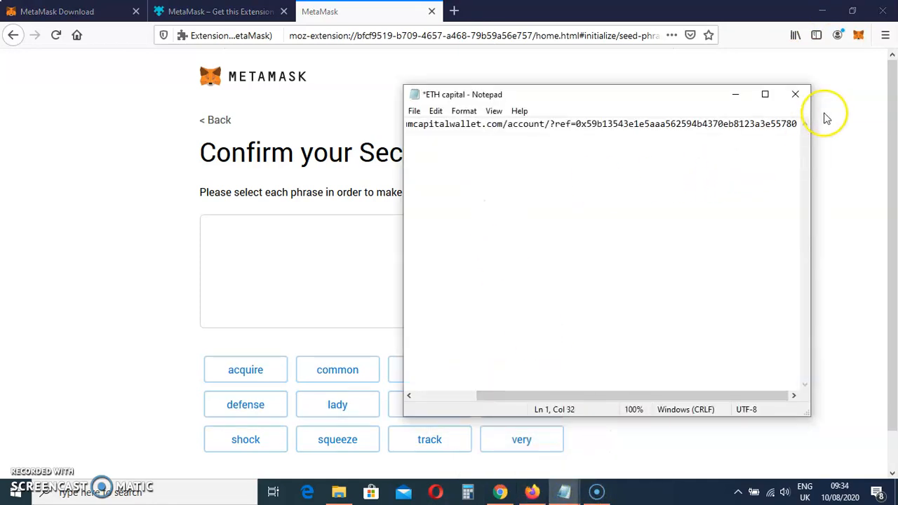
{"action": "left_click", "coordinate": [798, 124]}
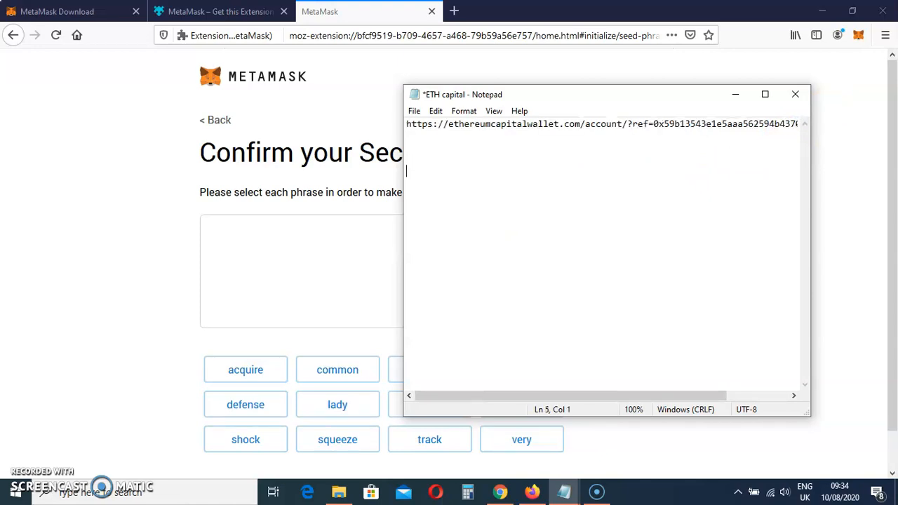
{"action": "type", "text": "defense very shock acquire couple option lady common squeeze once"}
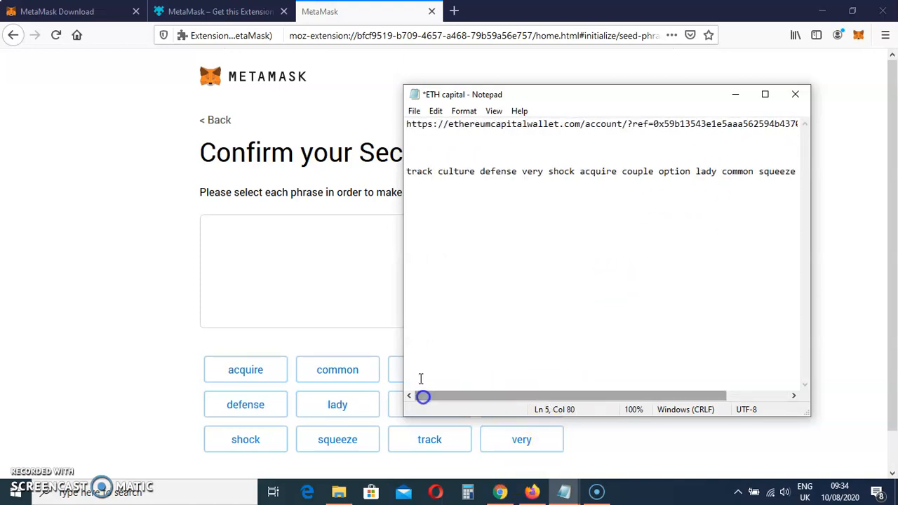
{"action": "mouse_move", "coordinate": [557, 103]}
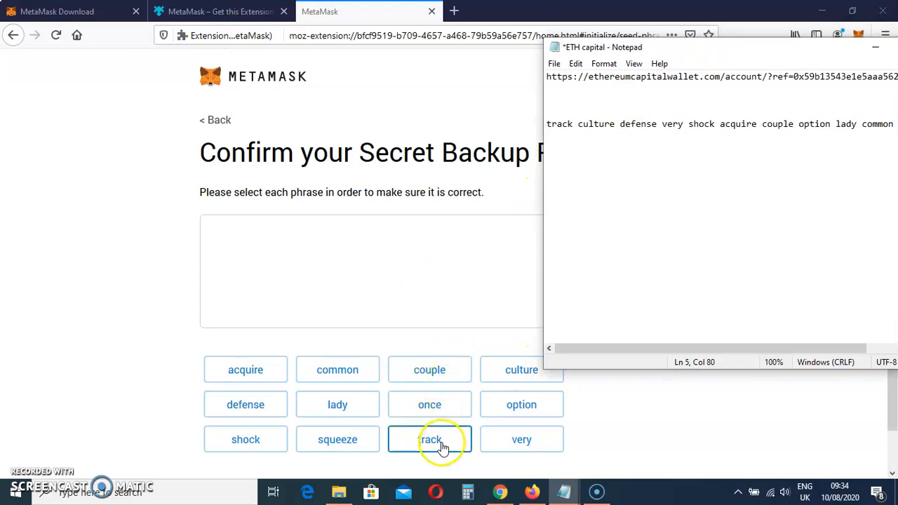
Select the backup words in order (track, culture, defense… squeeze), checking Notepad, then Confirm
{"action": "left_click", "coordinate": [429, 439]}
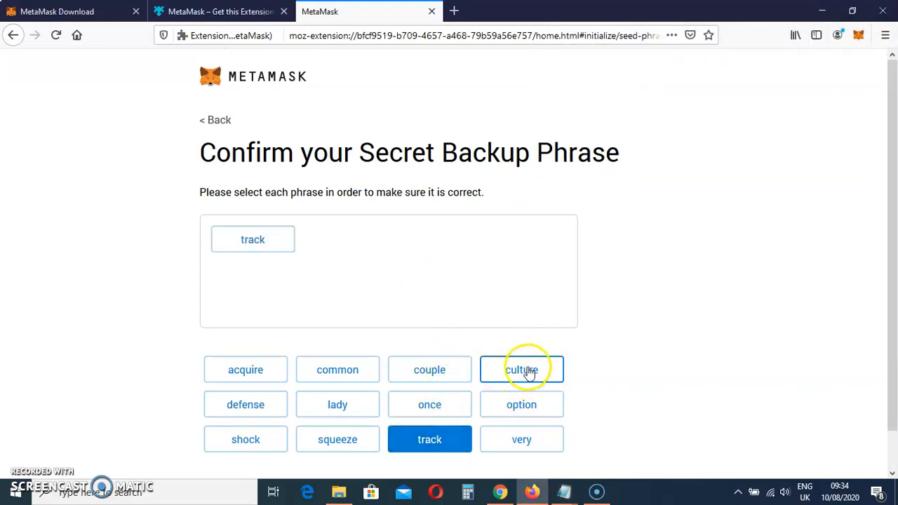
{"action": "left_click", "coordinate": [521, 370]}
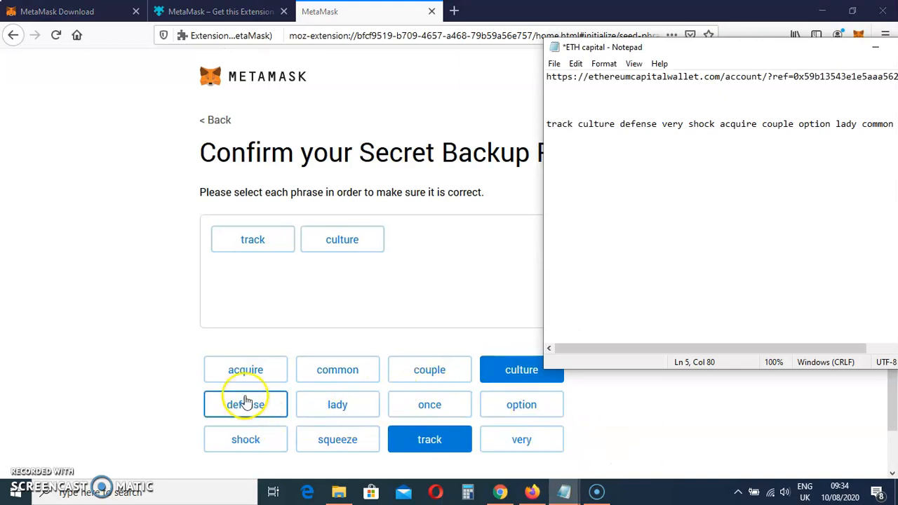
{"action": "left_click", "coordinate": [246, 404]}
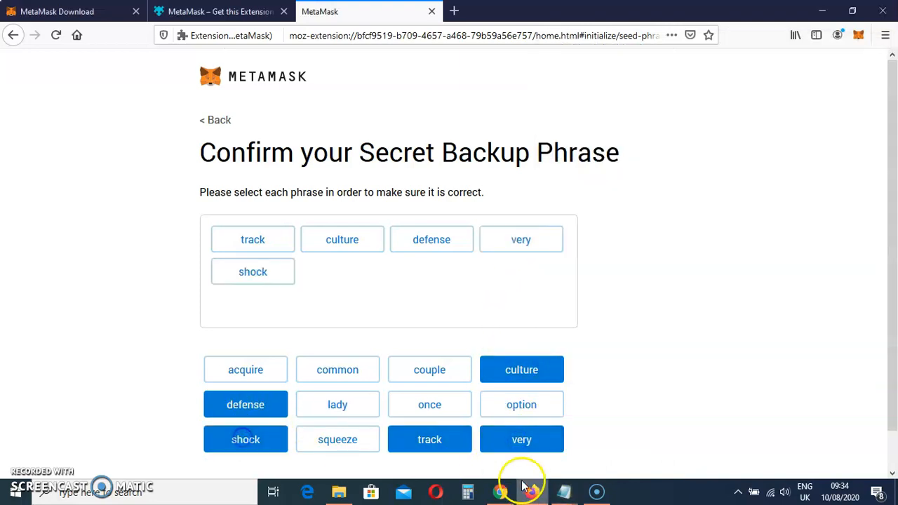
{"action": "left_click", "coordinate": [562, 491]}
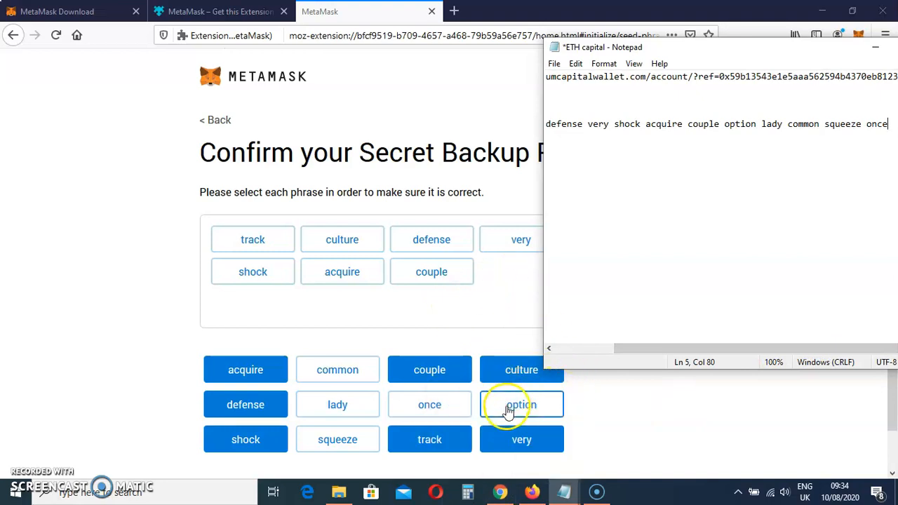
{"action": "left_click", "coordinate": [521, 404]}
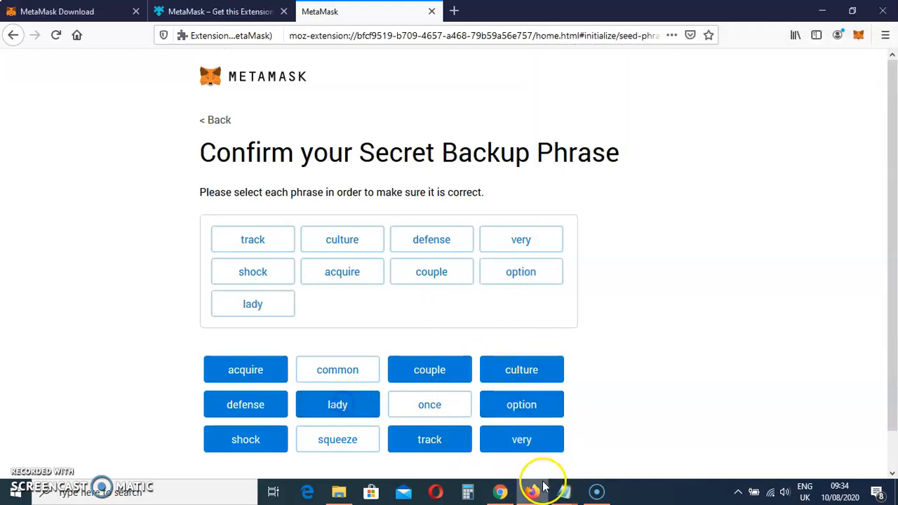
{"action": "left_click", "coordinate": [555, 491]}
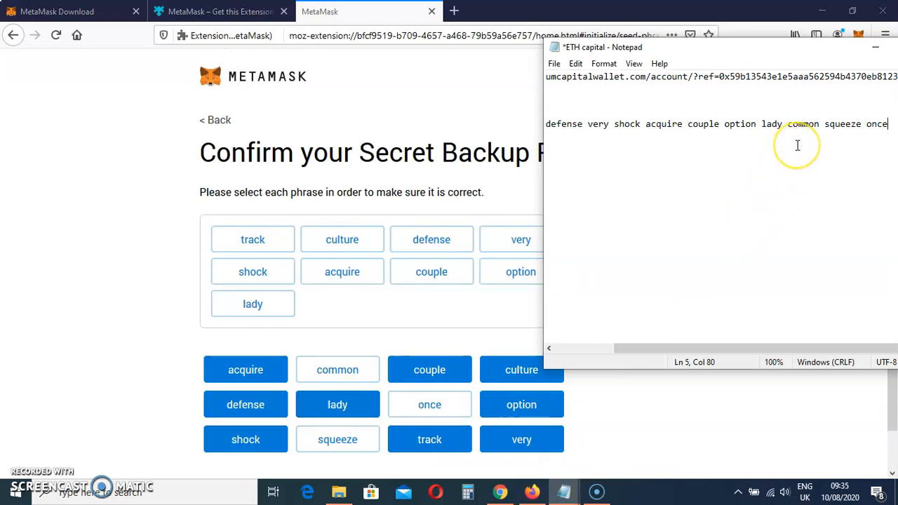
{"action": "mouse_move", "coordinate": [556, 405]}
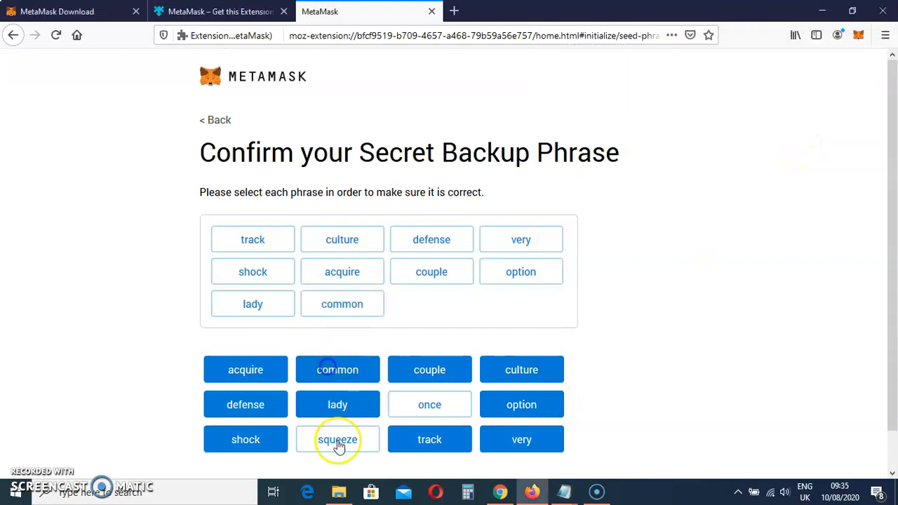
{"action": "left_click", "coordinate": [337, 439]}
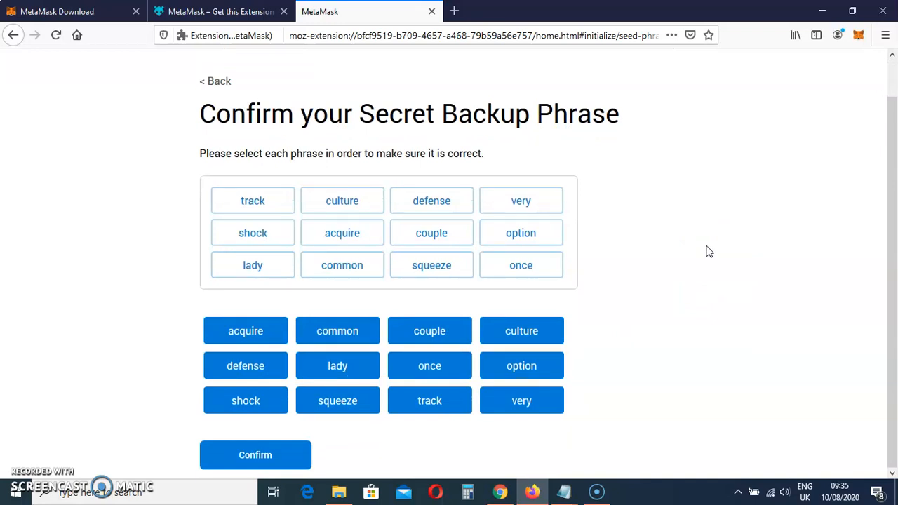
{"action": "mouse_move", "coordinate": [665, 242]}
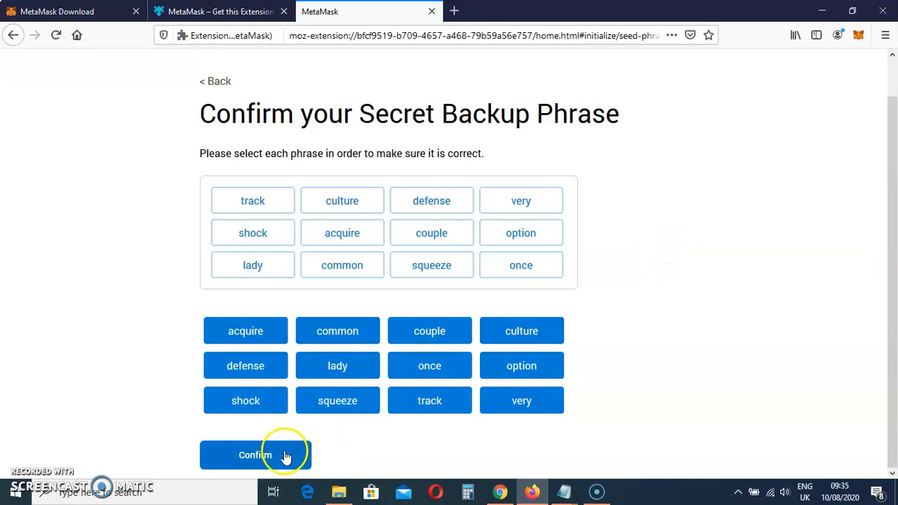
{"action": "mouse_move", "coordinate": [204, 465]}
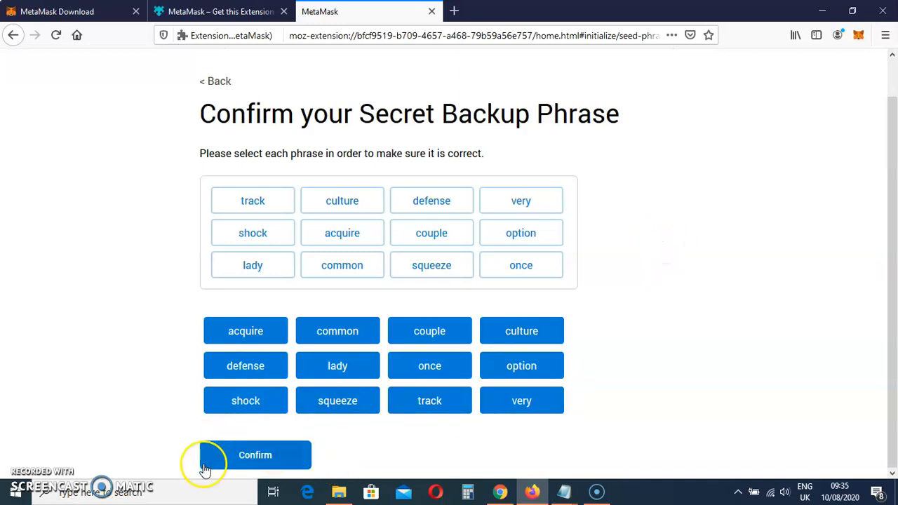
{"action": "left_click", "coordinate": [254, 455]}
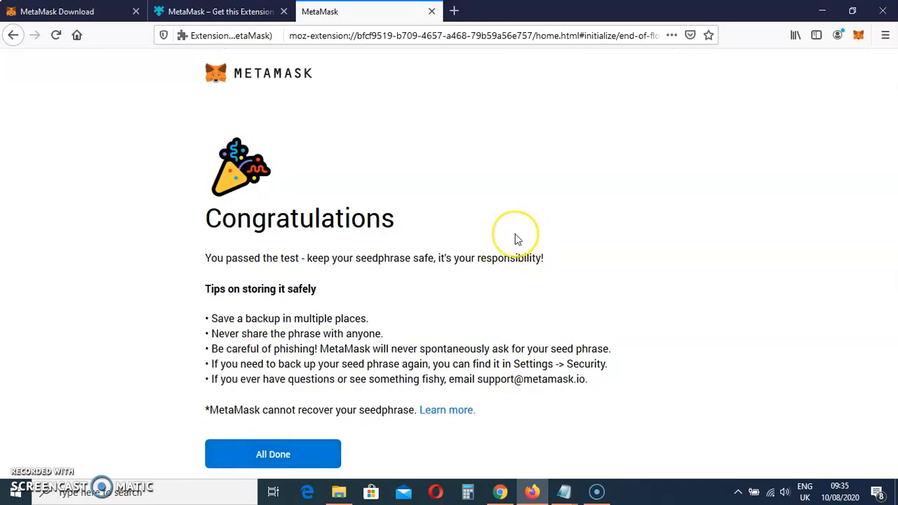
{"action": "mouse_move", "coordinate": [479, 230]}
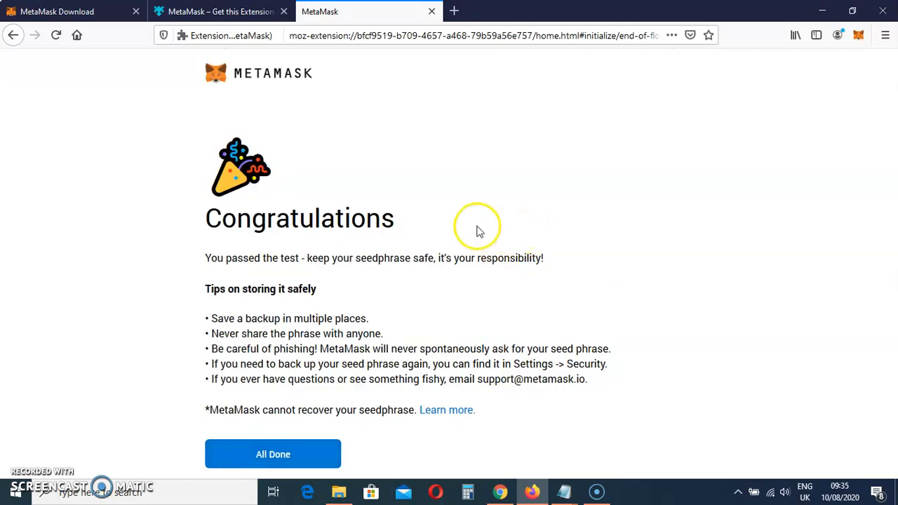
{"action": "mouse_move", "coordinate": [494, 249]}
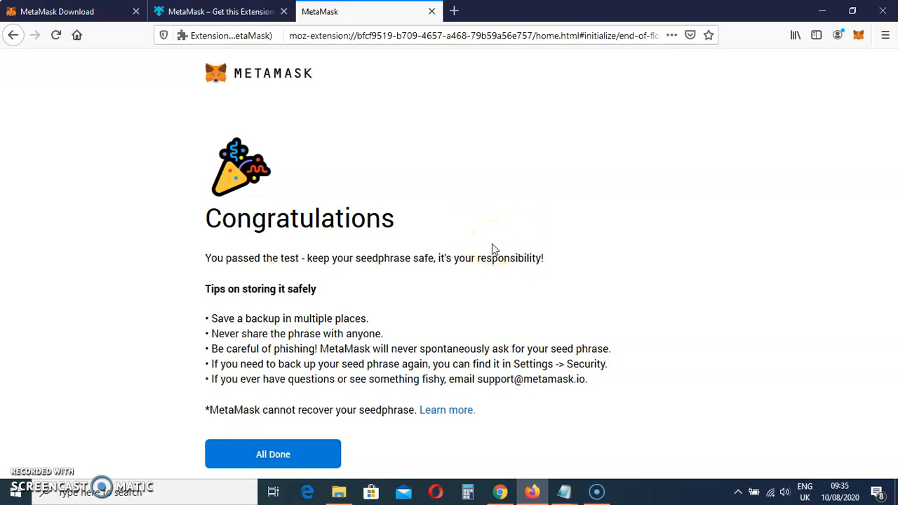
Finish the Congratulations page with All Done to reach Account 1 at 0 ETH
{"action": "left_click", "coordinate": [273, 454]}
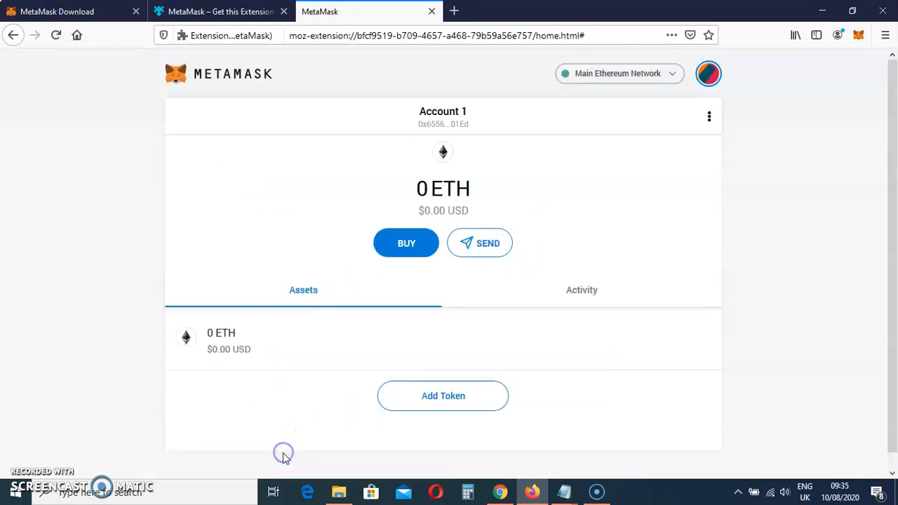
{"action": "mouse_move", "coordinate": [662, 227]}
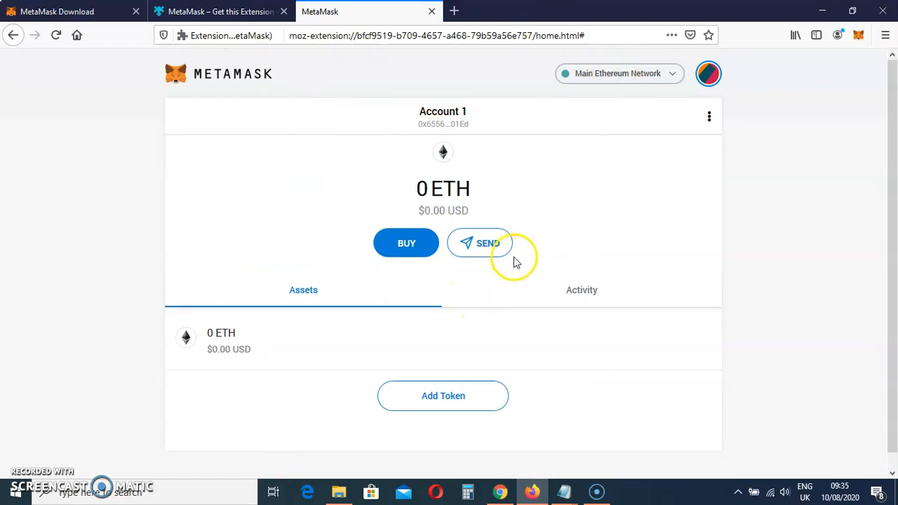
{"action": "mouse_move", "coordinate": [550, 123]}
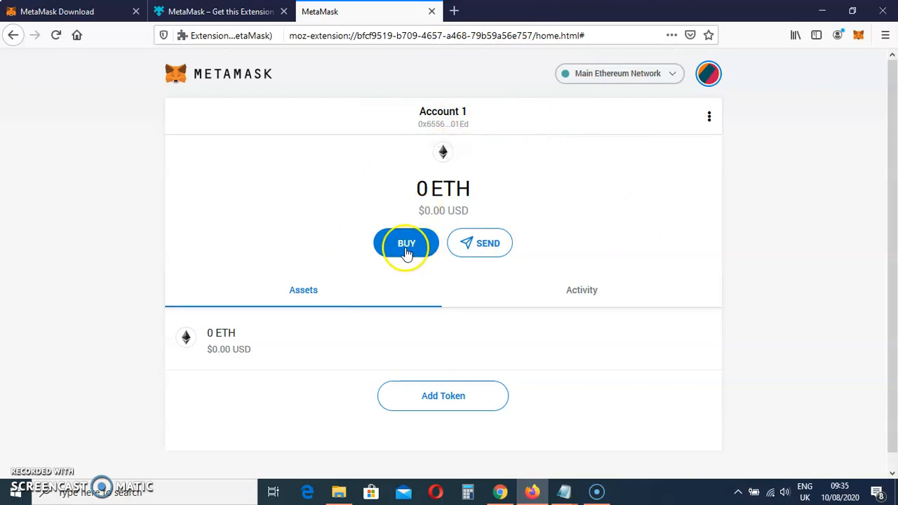
Show Account 1's deposit QR code and address via BUY and Directly Deposit Ether
{"action": "left_click", "coordinate": [406, 243]}
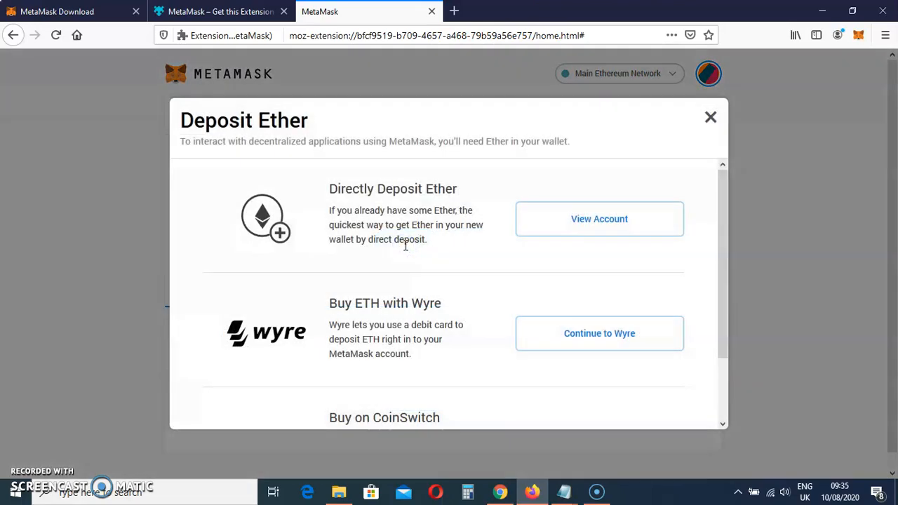
{"action": "mouse_move", "coordinate": [610, 219]}
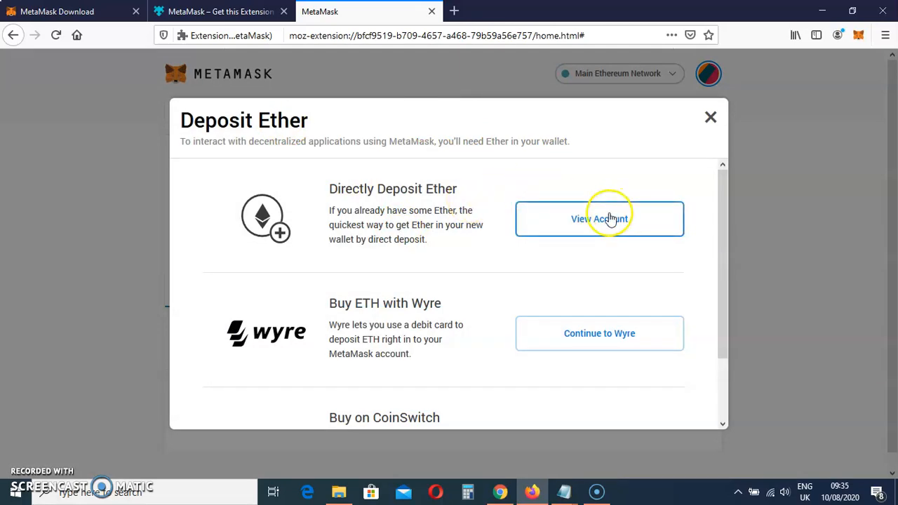
{"action": "left_click", "coordinate": [599, 219]}
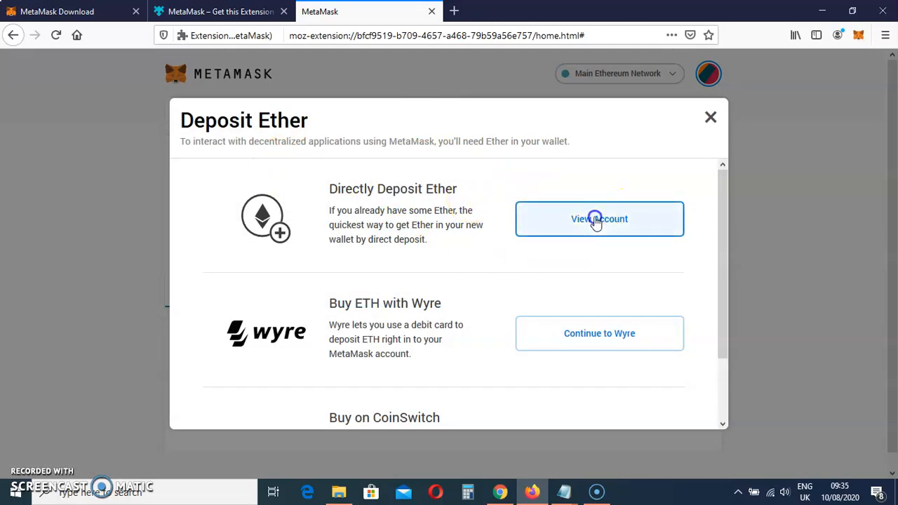
{"action": "left_click", "coordinate": [599, 219]}
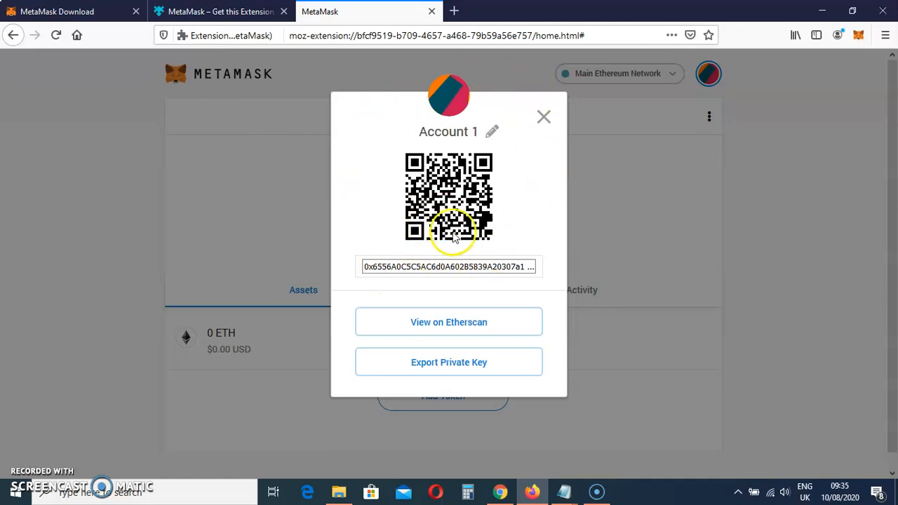
{"action": "mouse_move", "coordinate": [502, 155]}
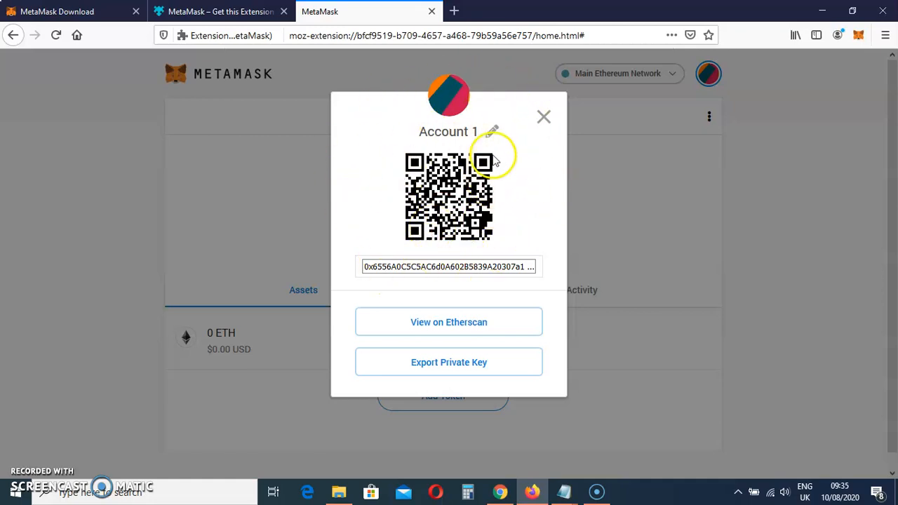
{"action": "mouse_move", "coordinate": [431, 148]}
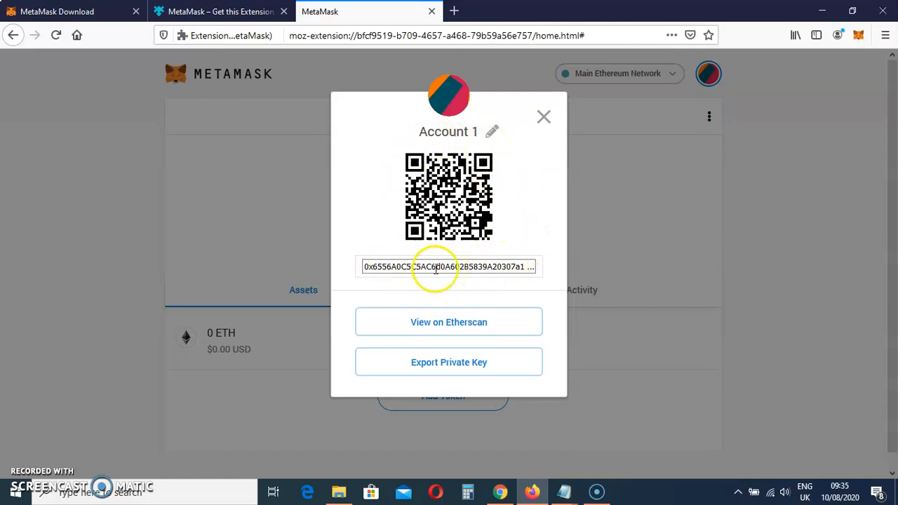
Close the account details popup, returning to the Account 1 dashboard
{"action": "left_click", "coordinate": [543, 116]}
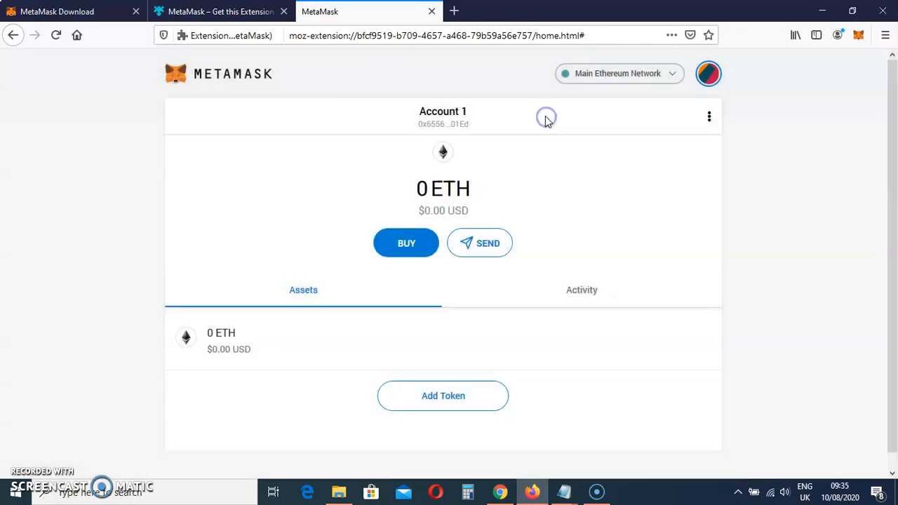
{"action": "mouse_move", "coordinate": [555, 237]}
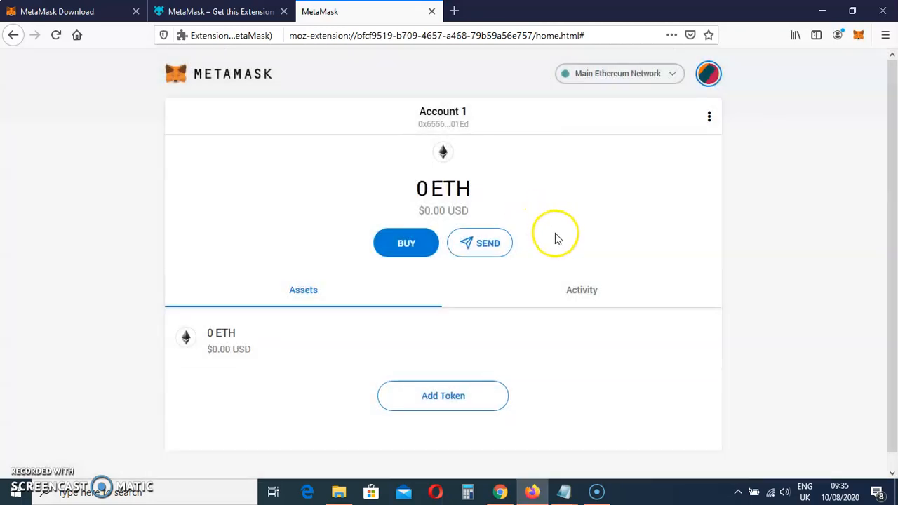
{"action": "mouse_move", "coordinate": [535, 303]}
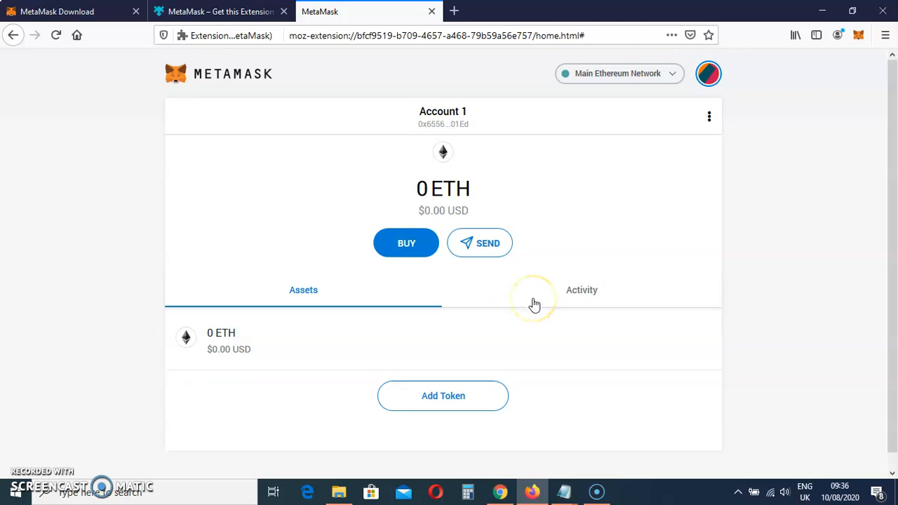
{"action": "mouse_move", "coordinate": [95, 44]}
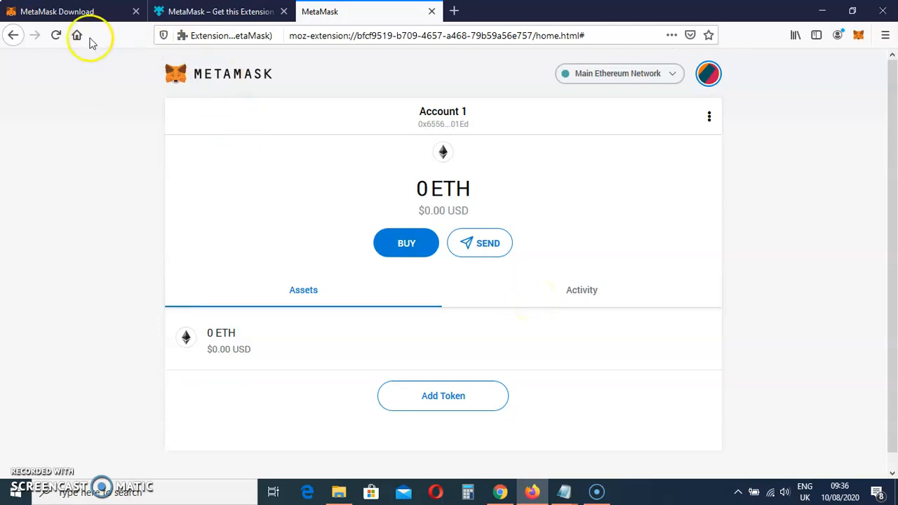